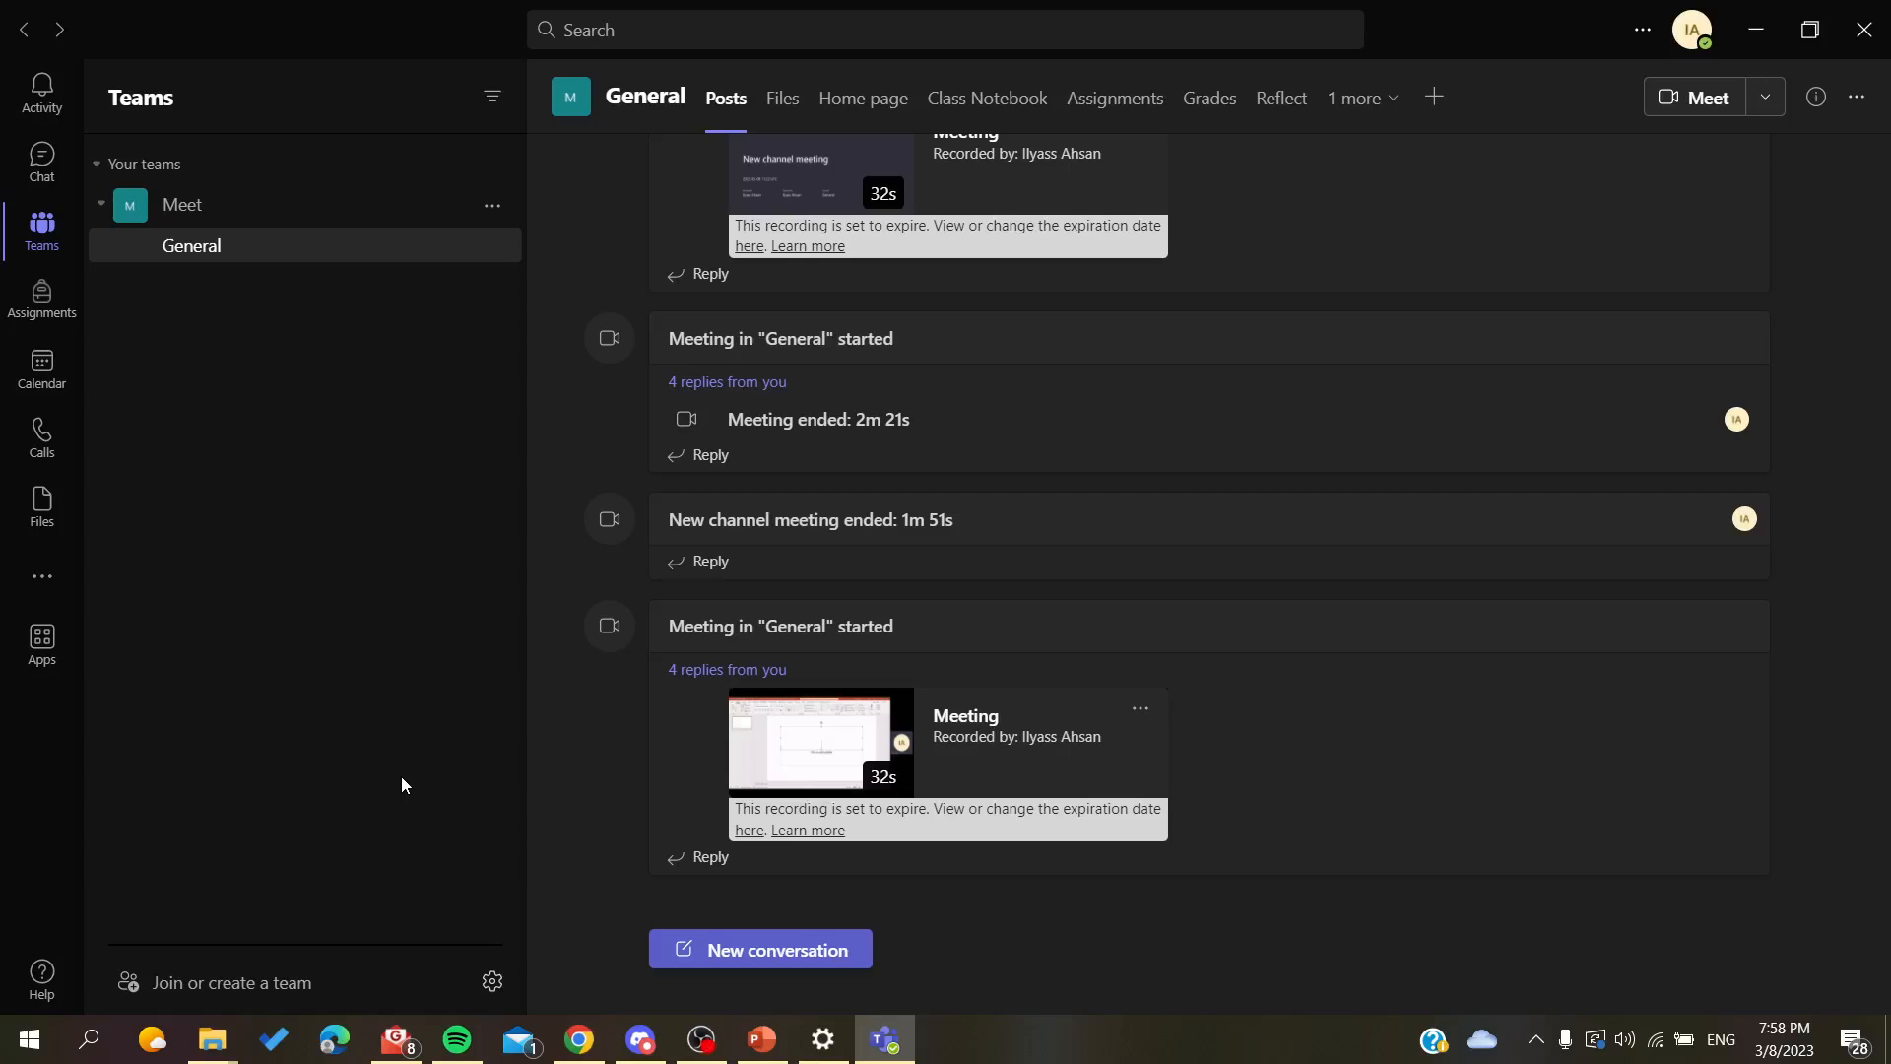
mouse_move(304, 660)
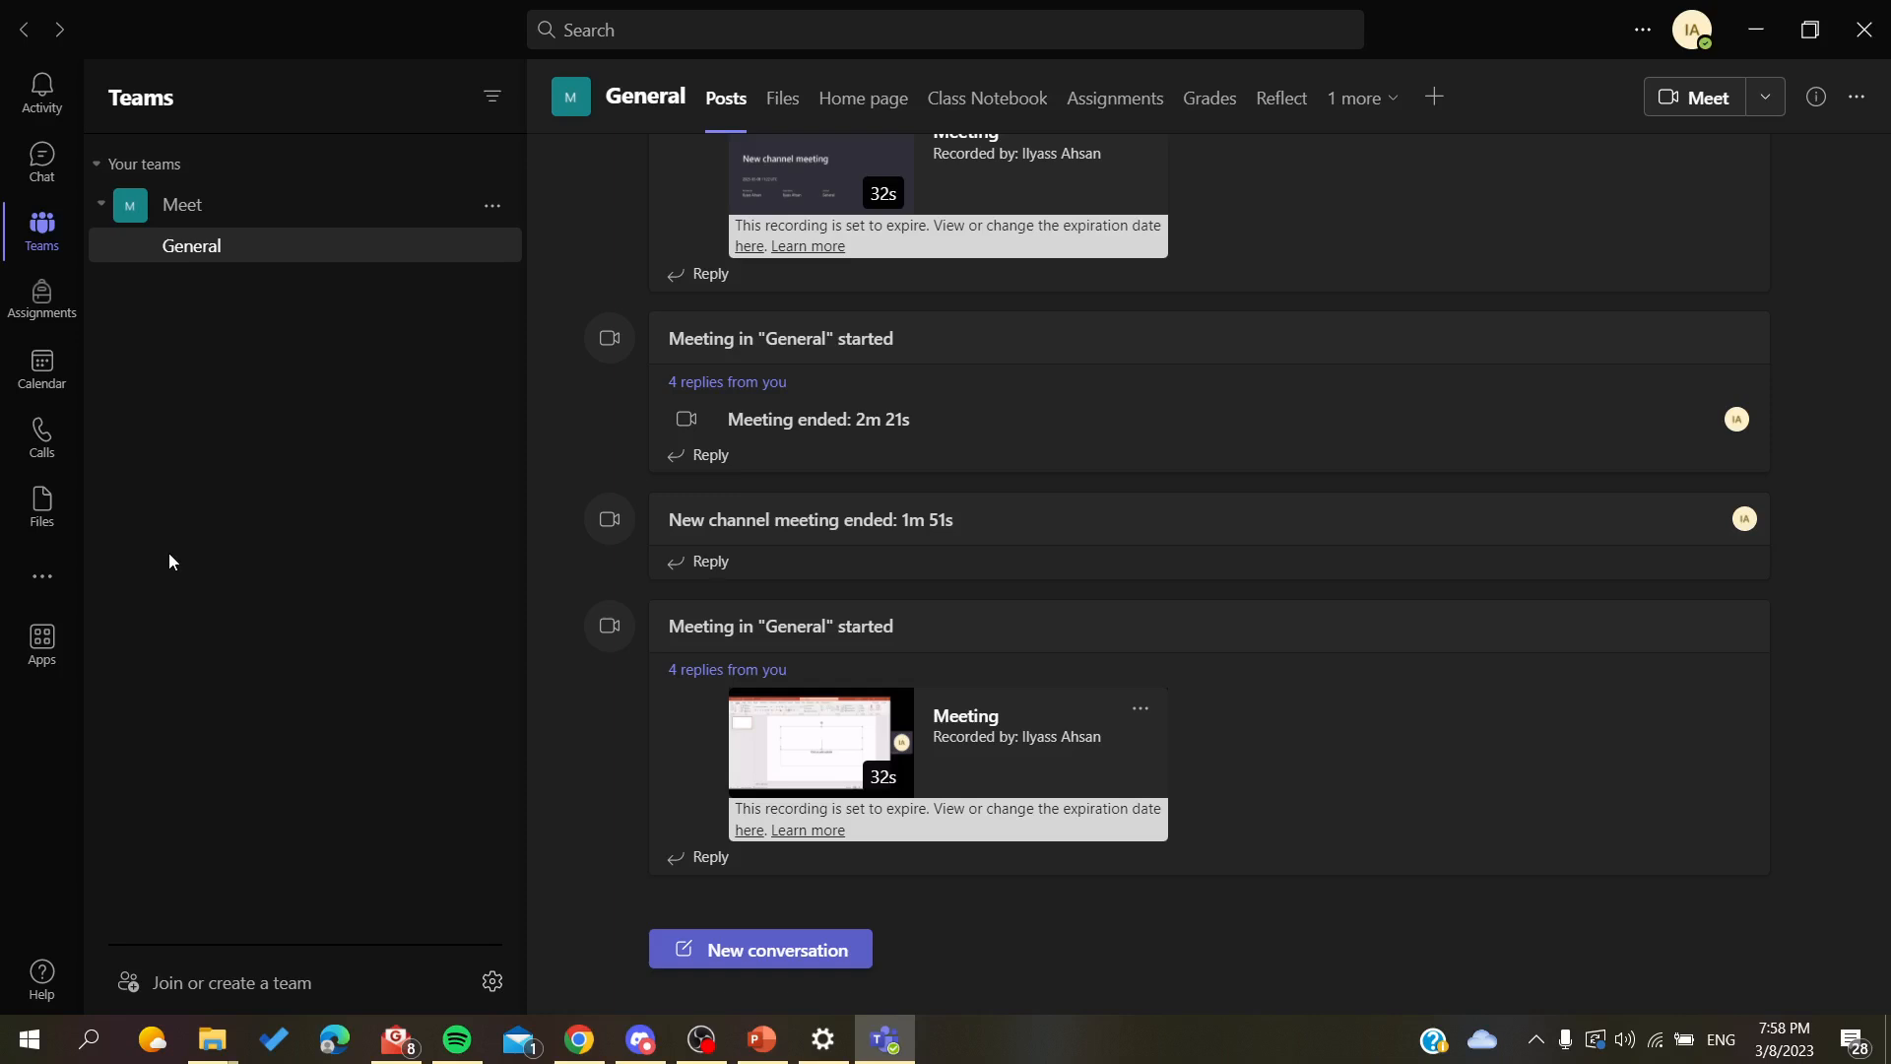
mouse_move(303, 385)
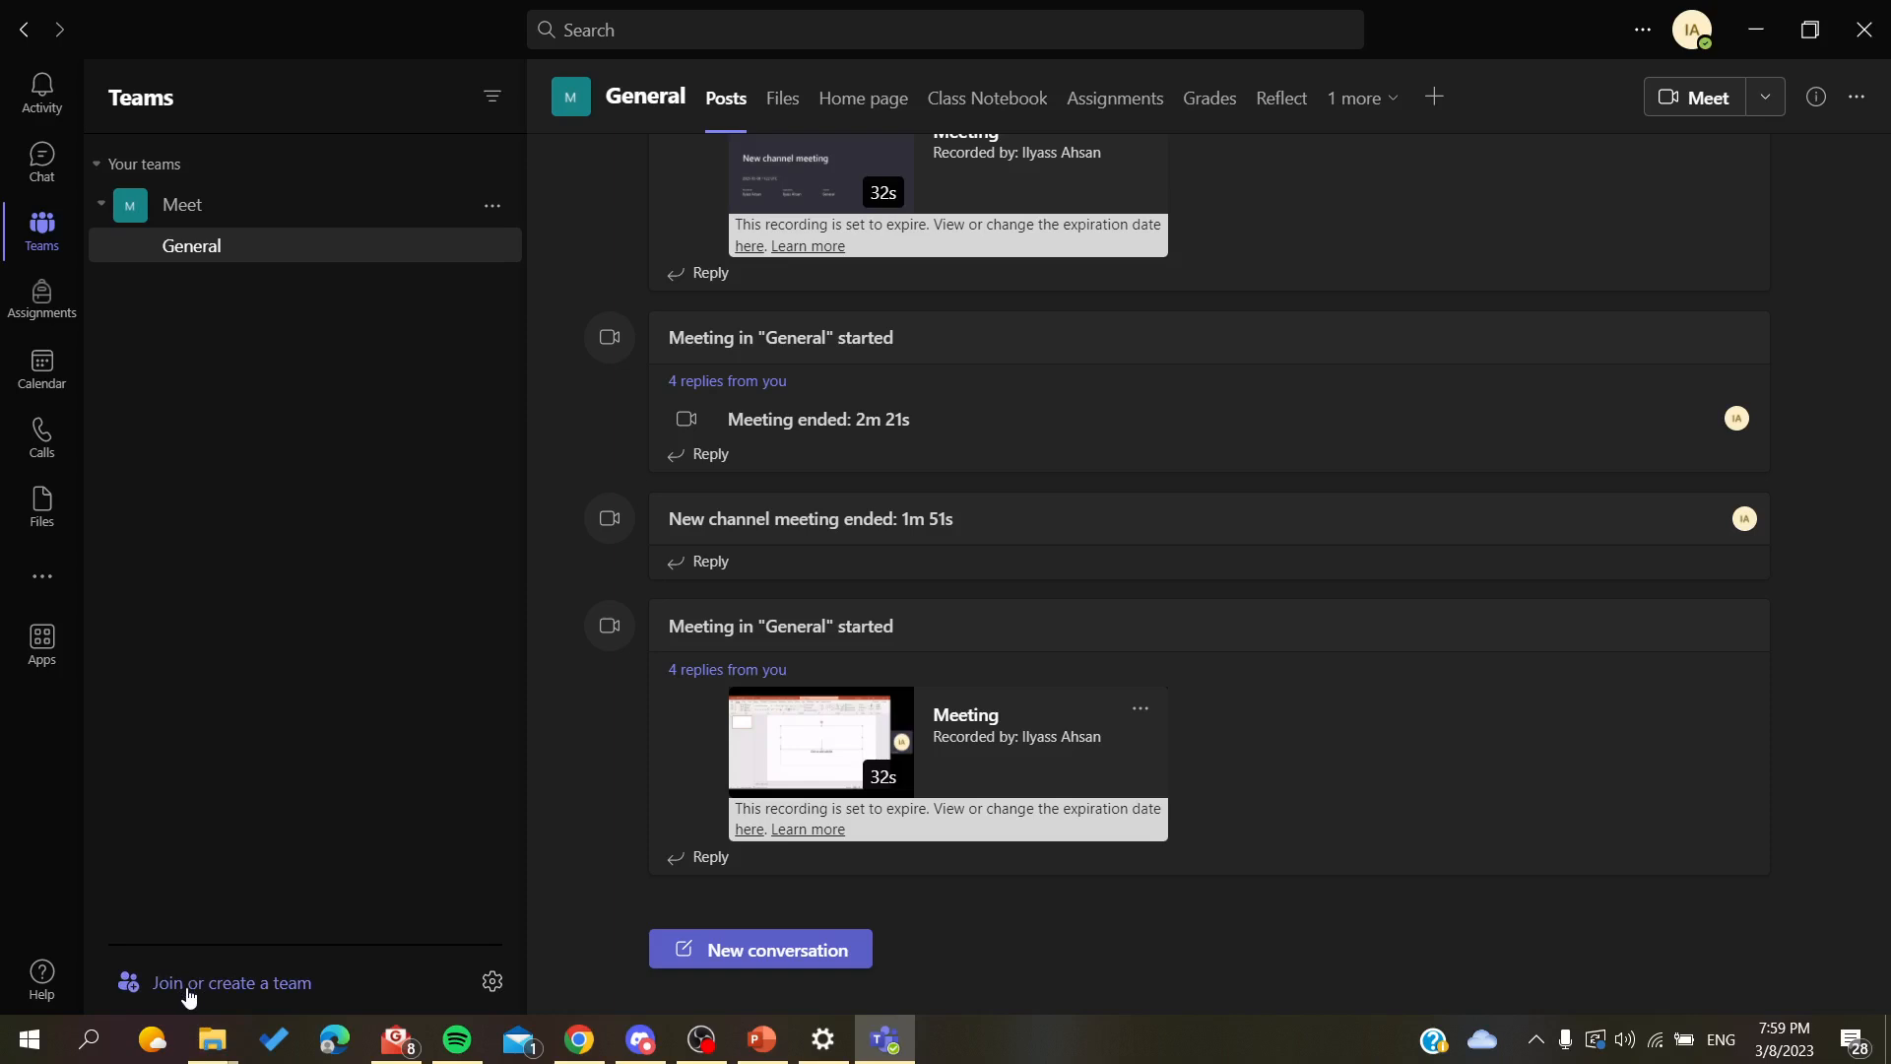
Create a private Class team named 'record', skipping the Add members step
left_click(232, 981)
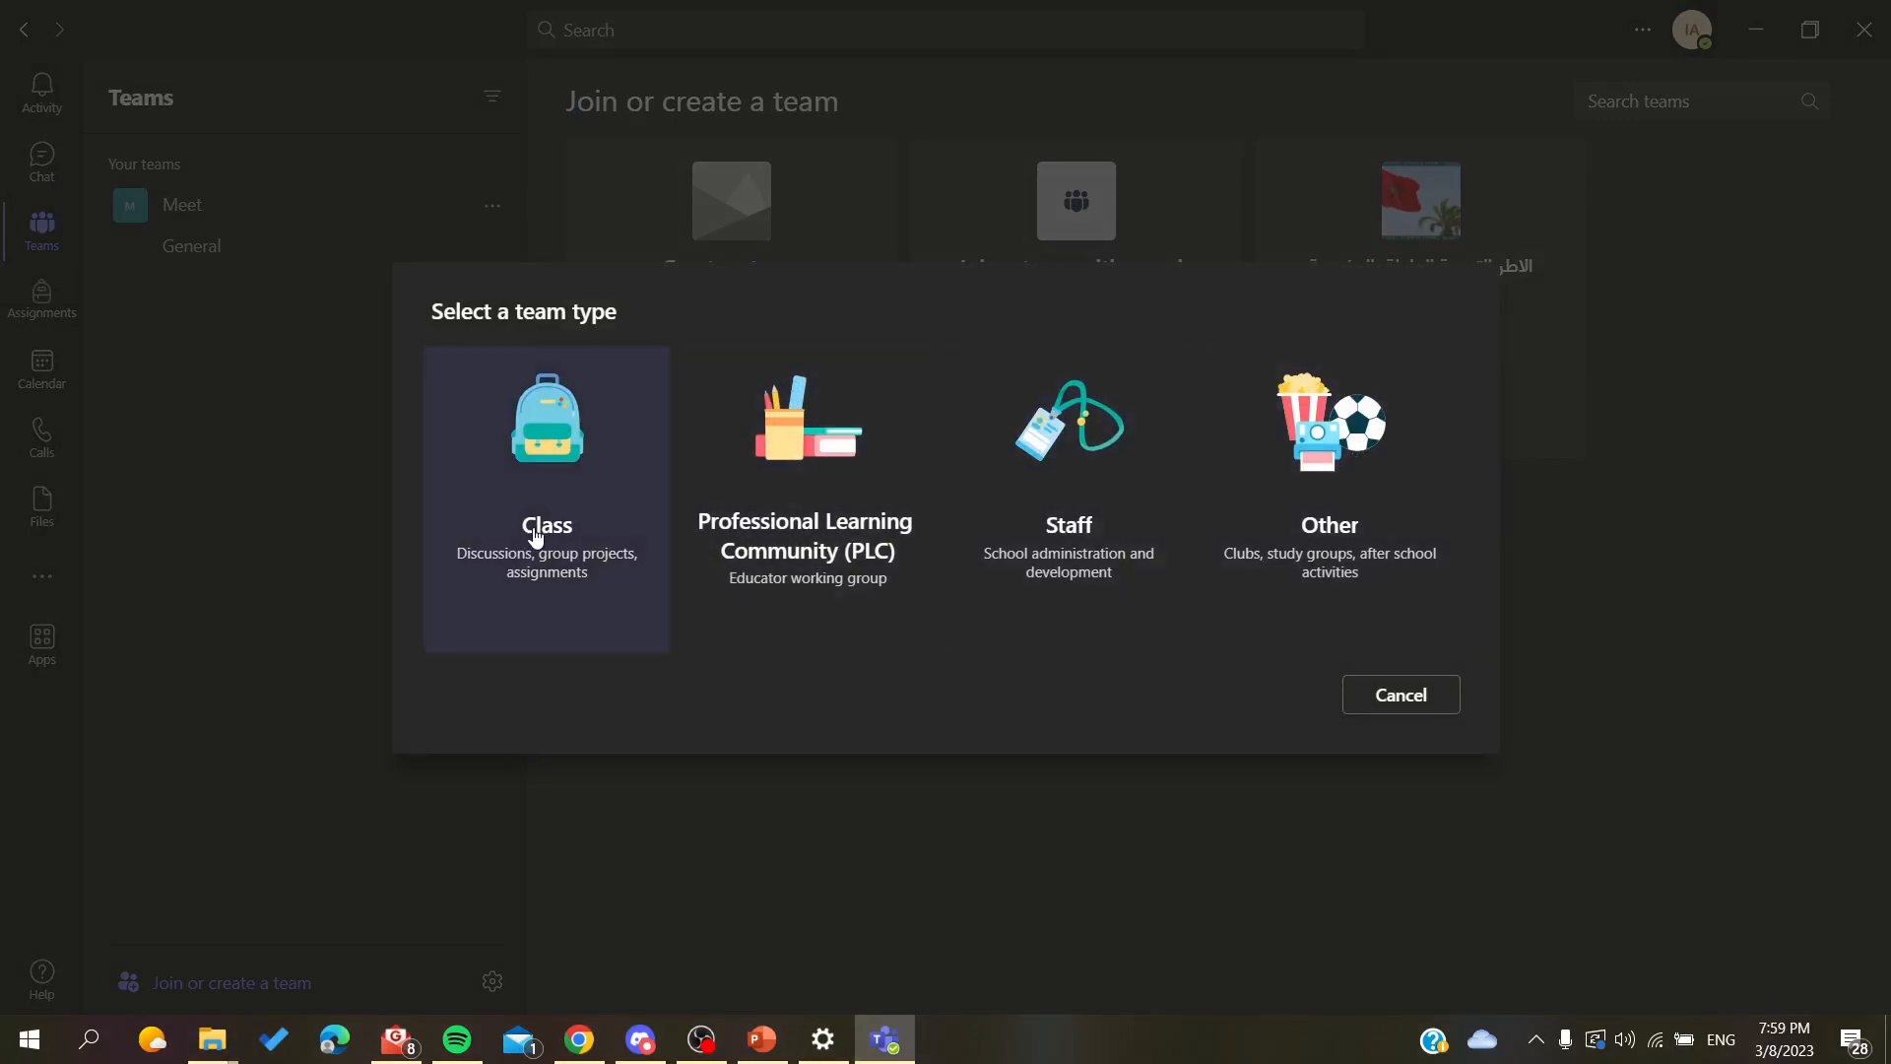
mouse_move(1320, 433)
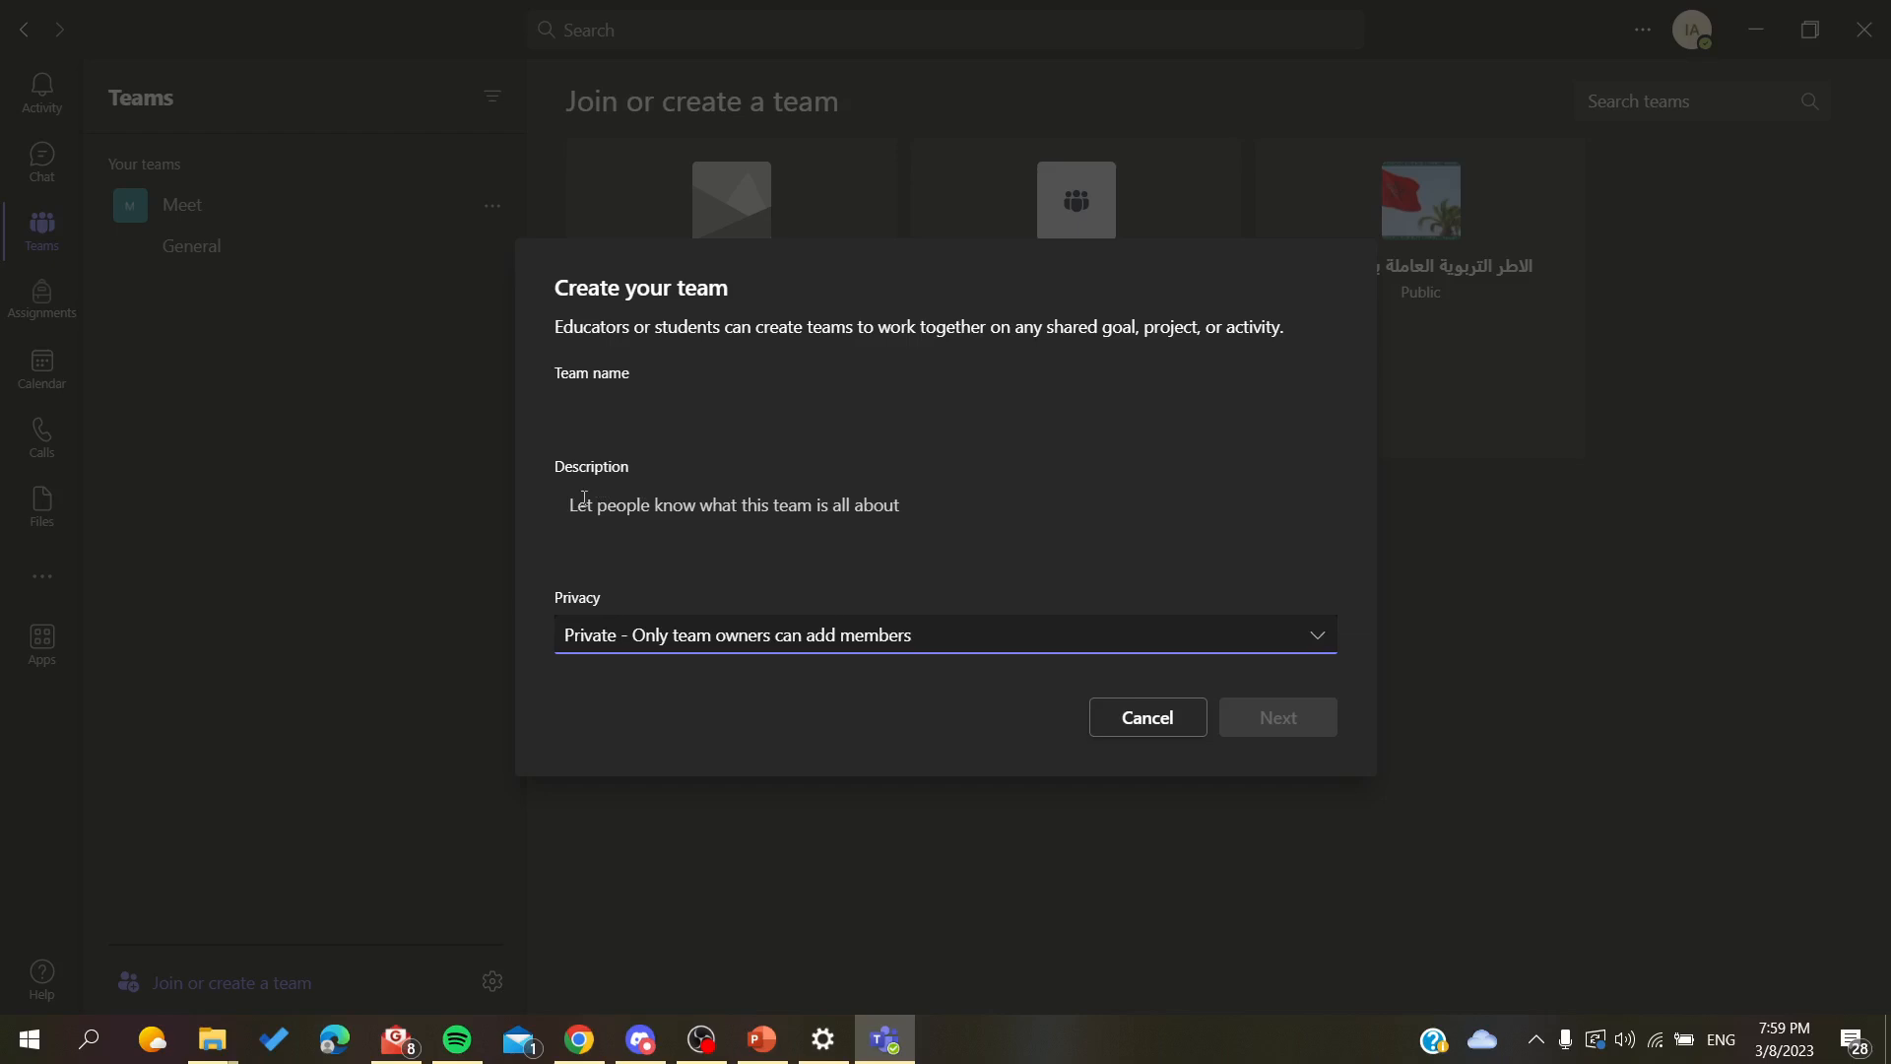
left_click(943, 409)
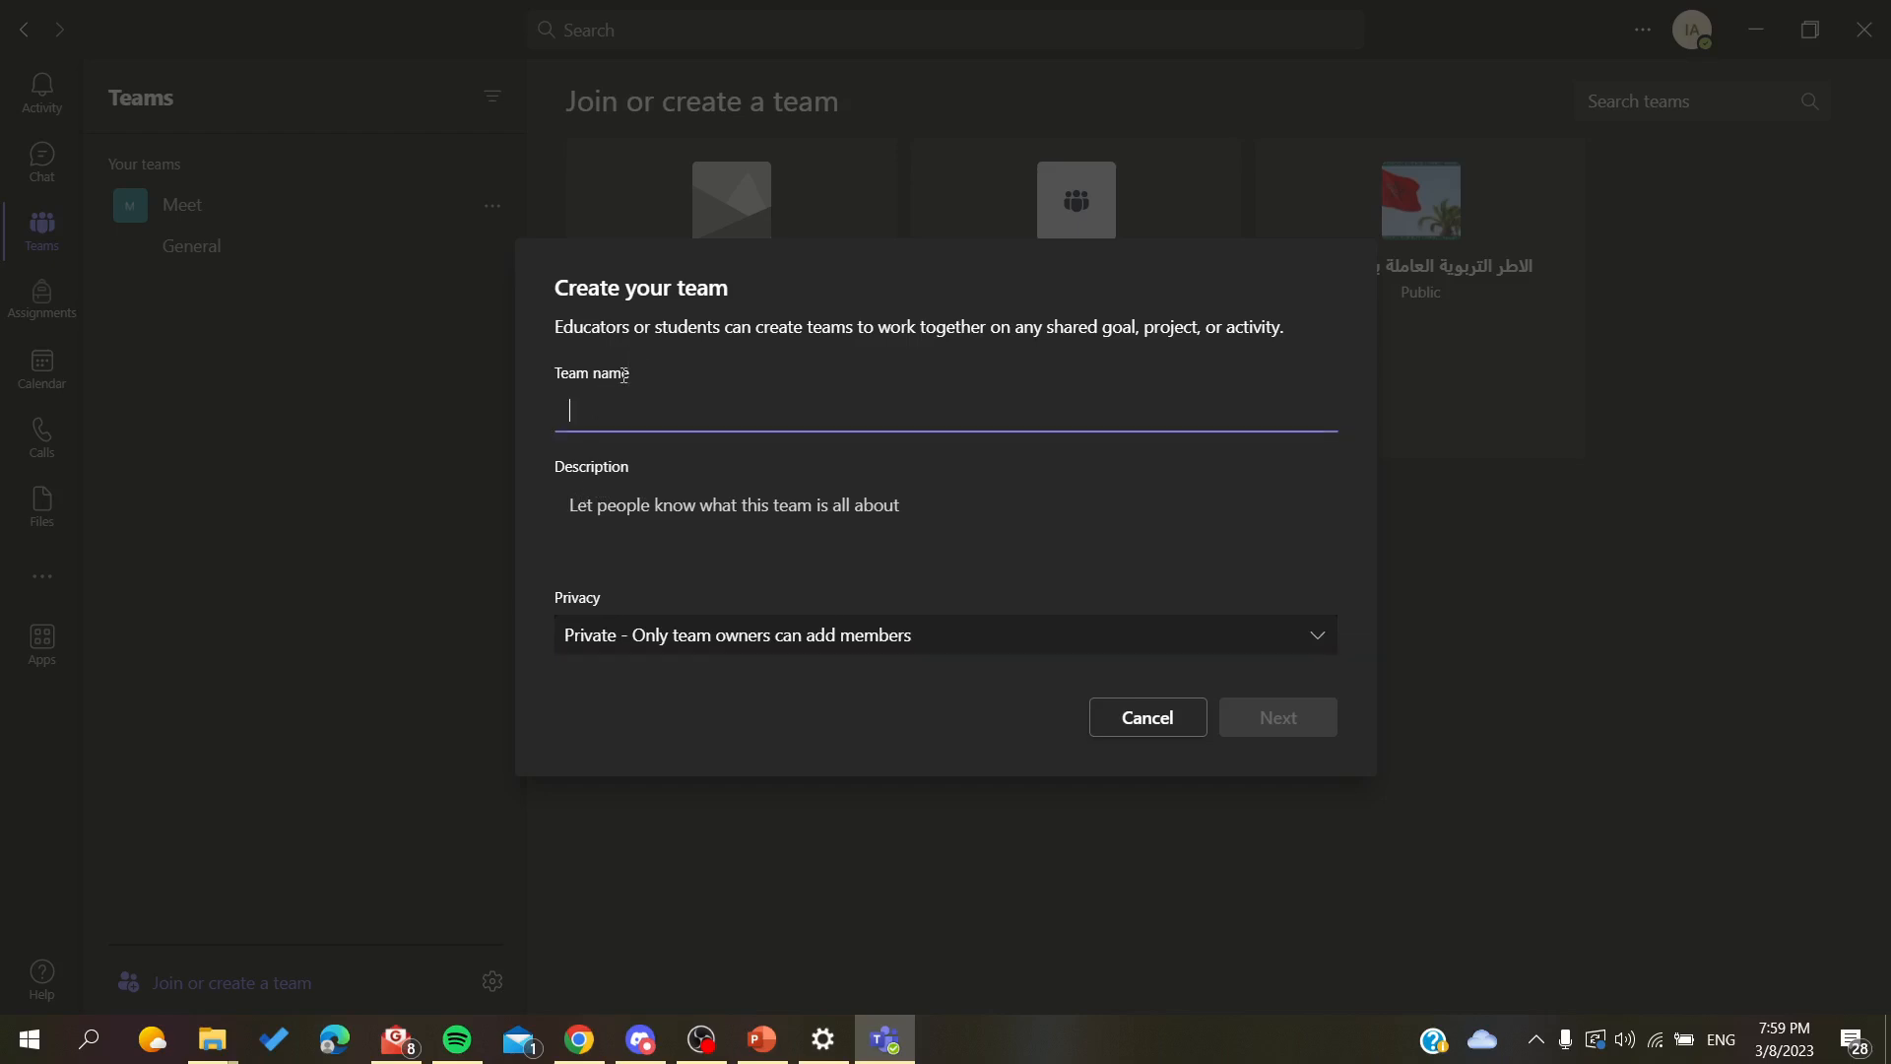
type("red")
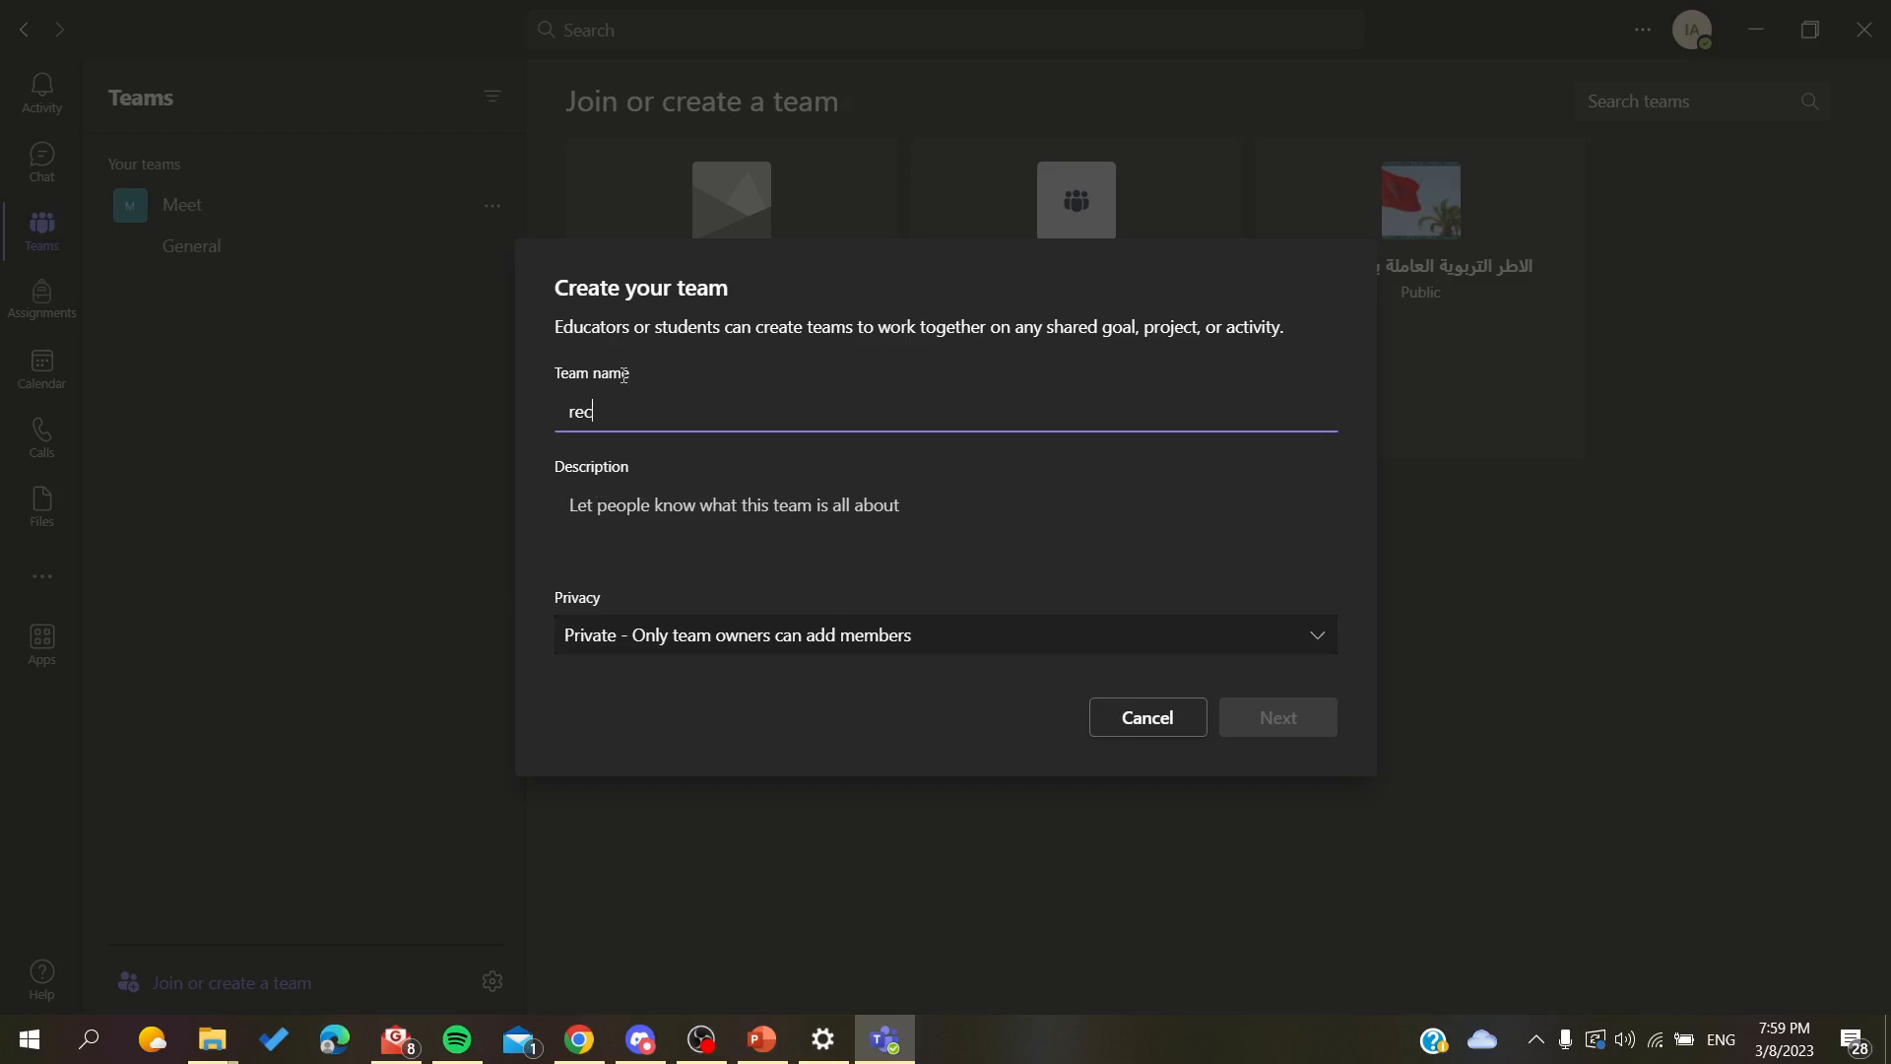
type("ord")
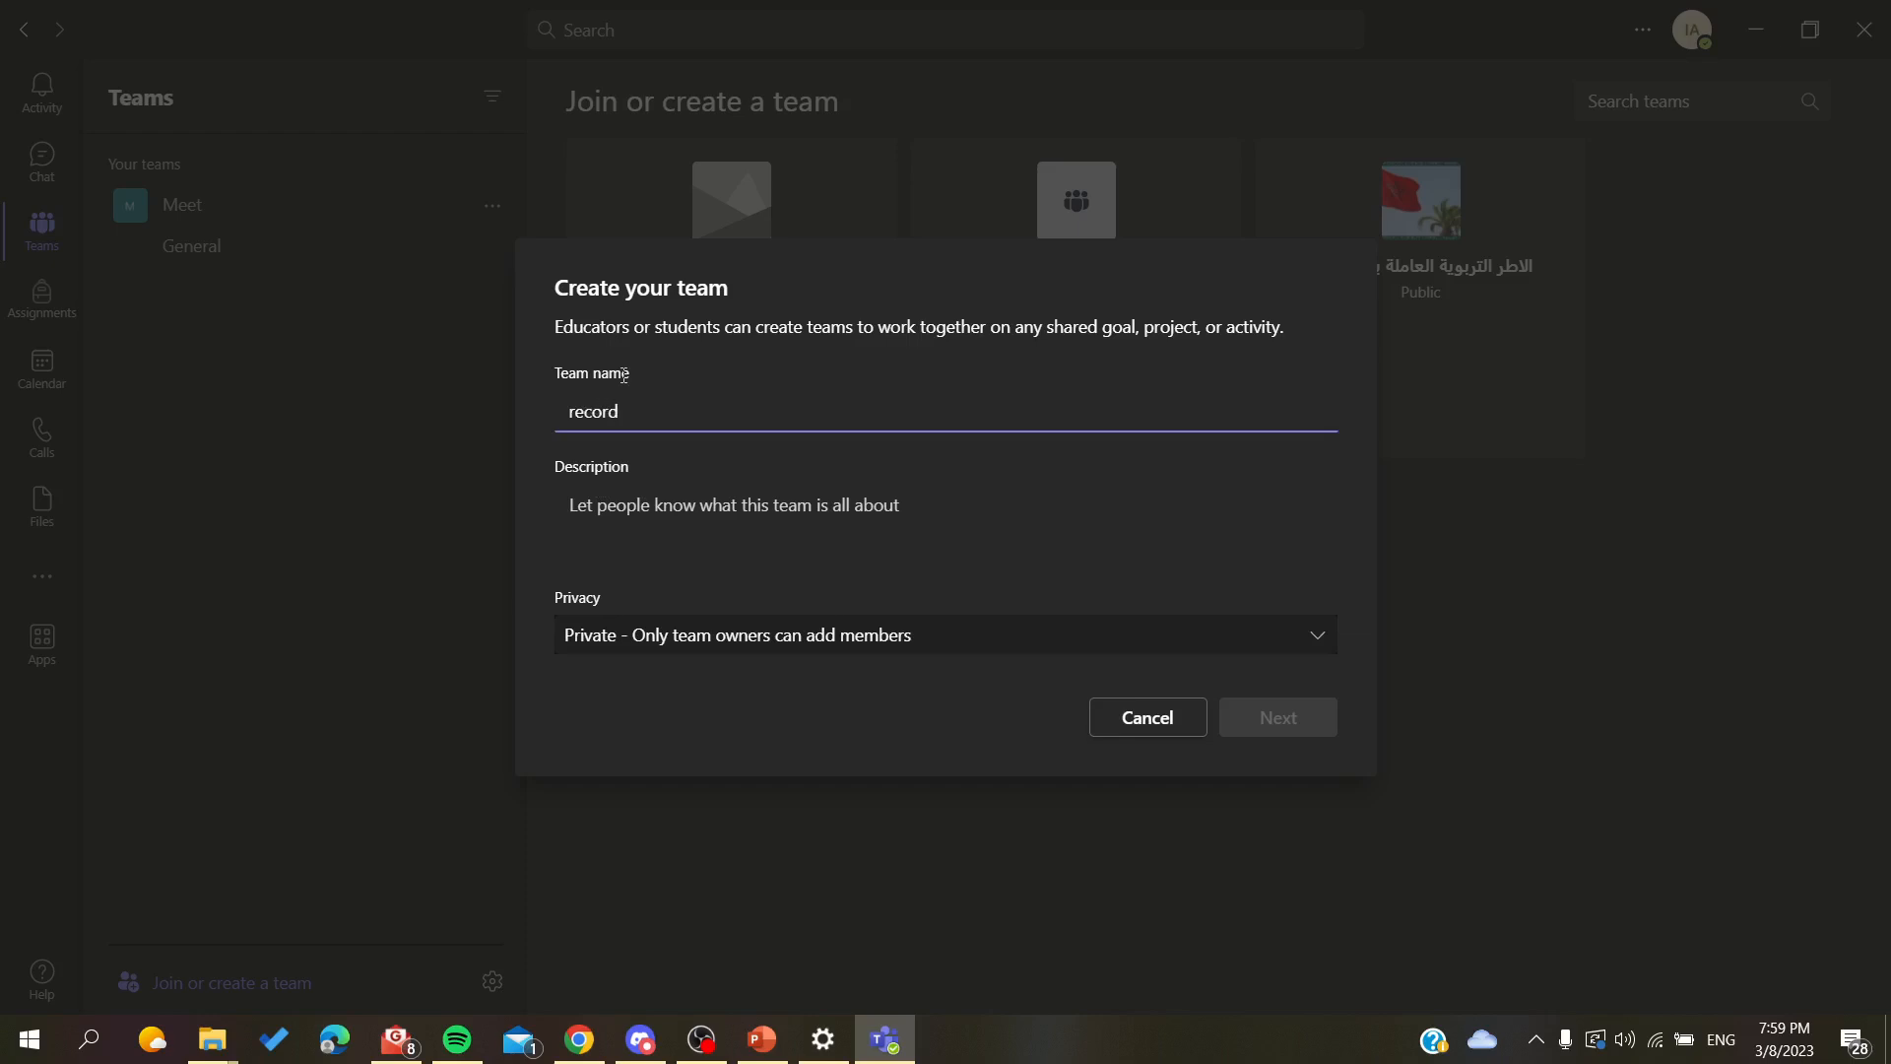
left_click(1275, 717)
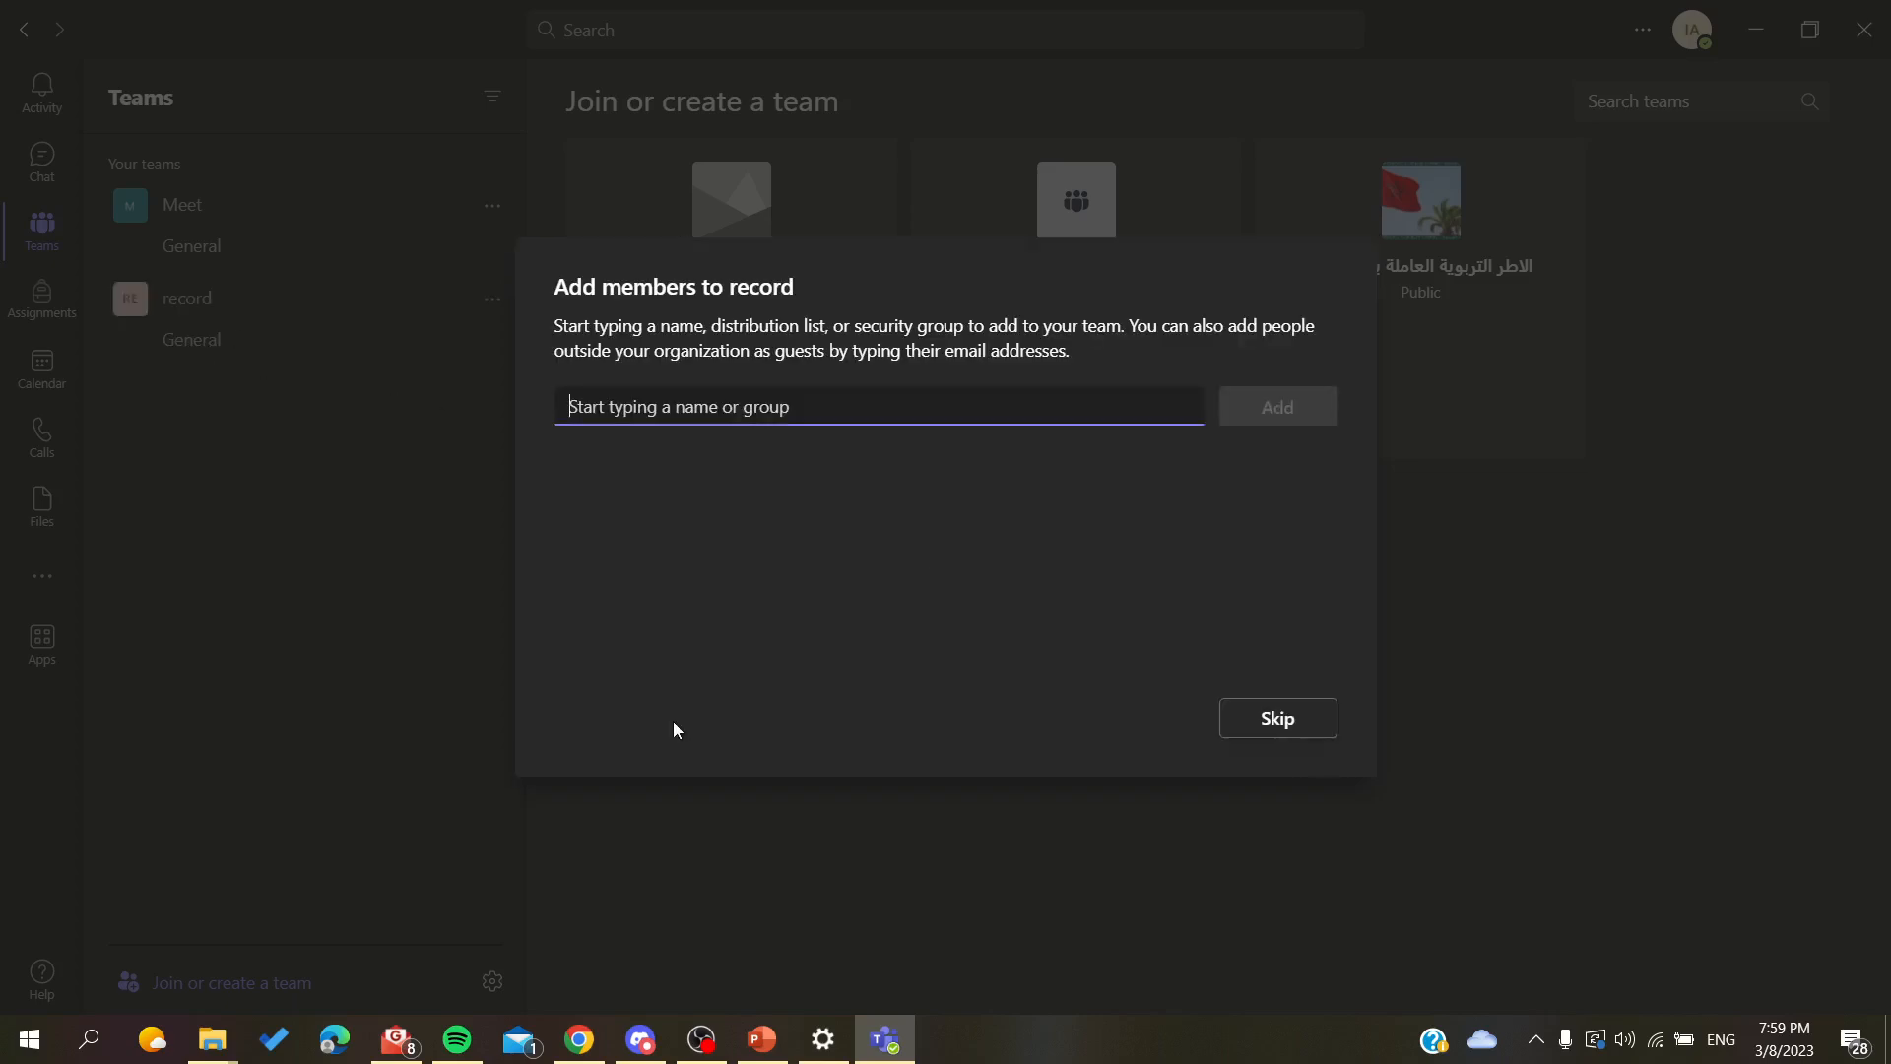
mouse_move(1266, 706)
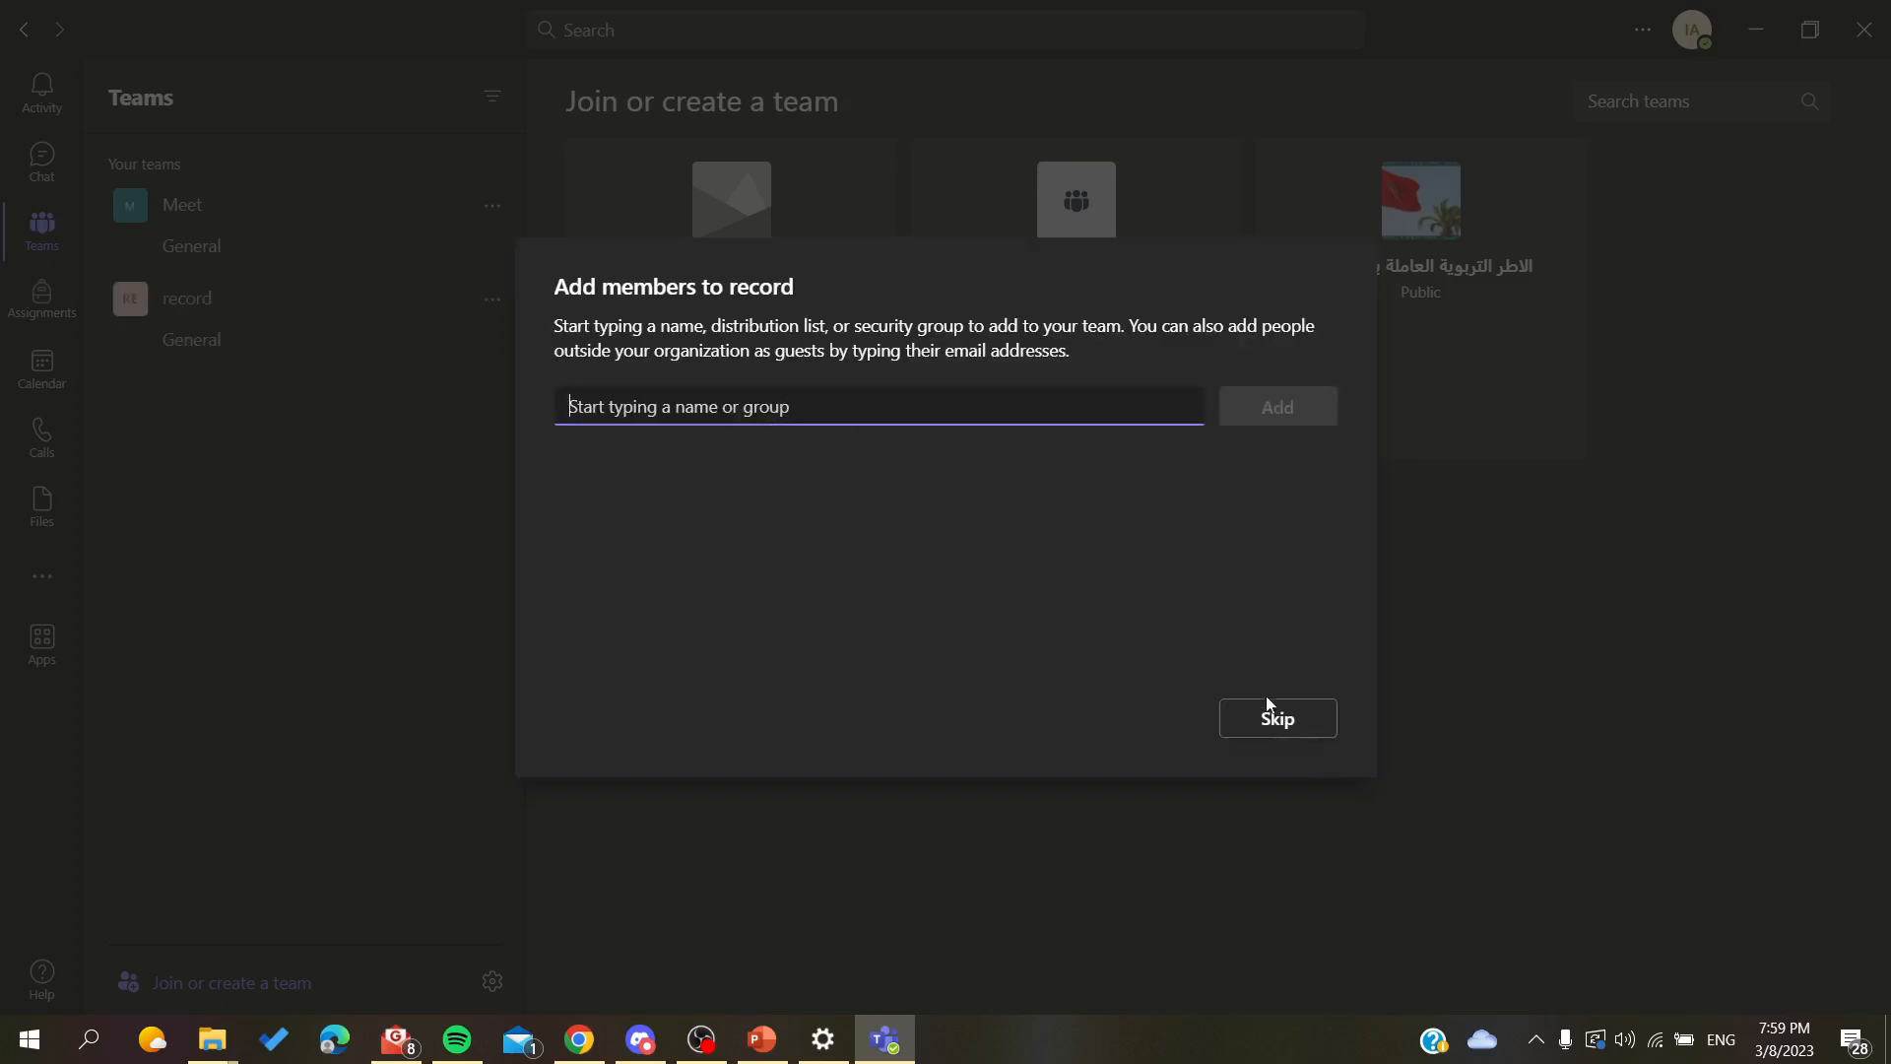
left_click(1277, 717)
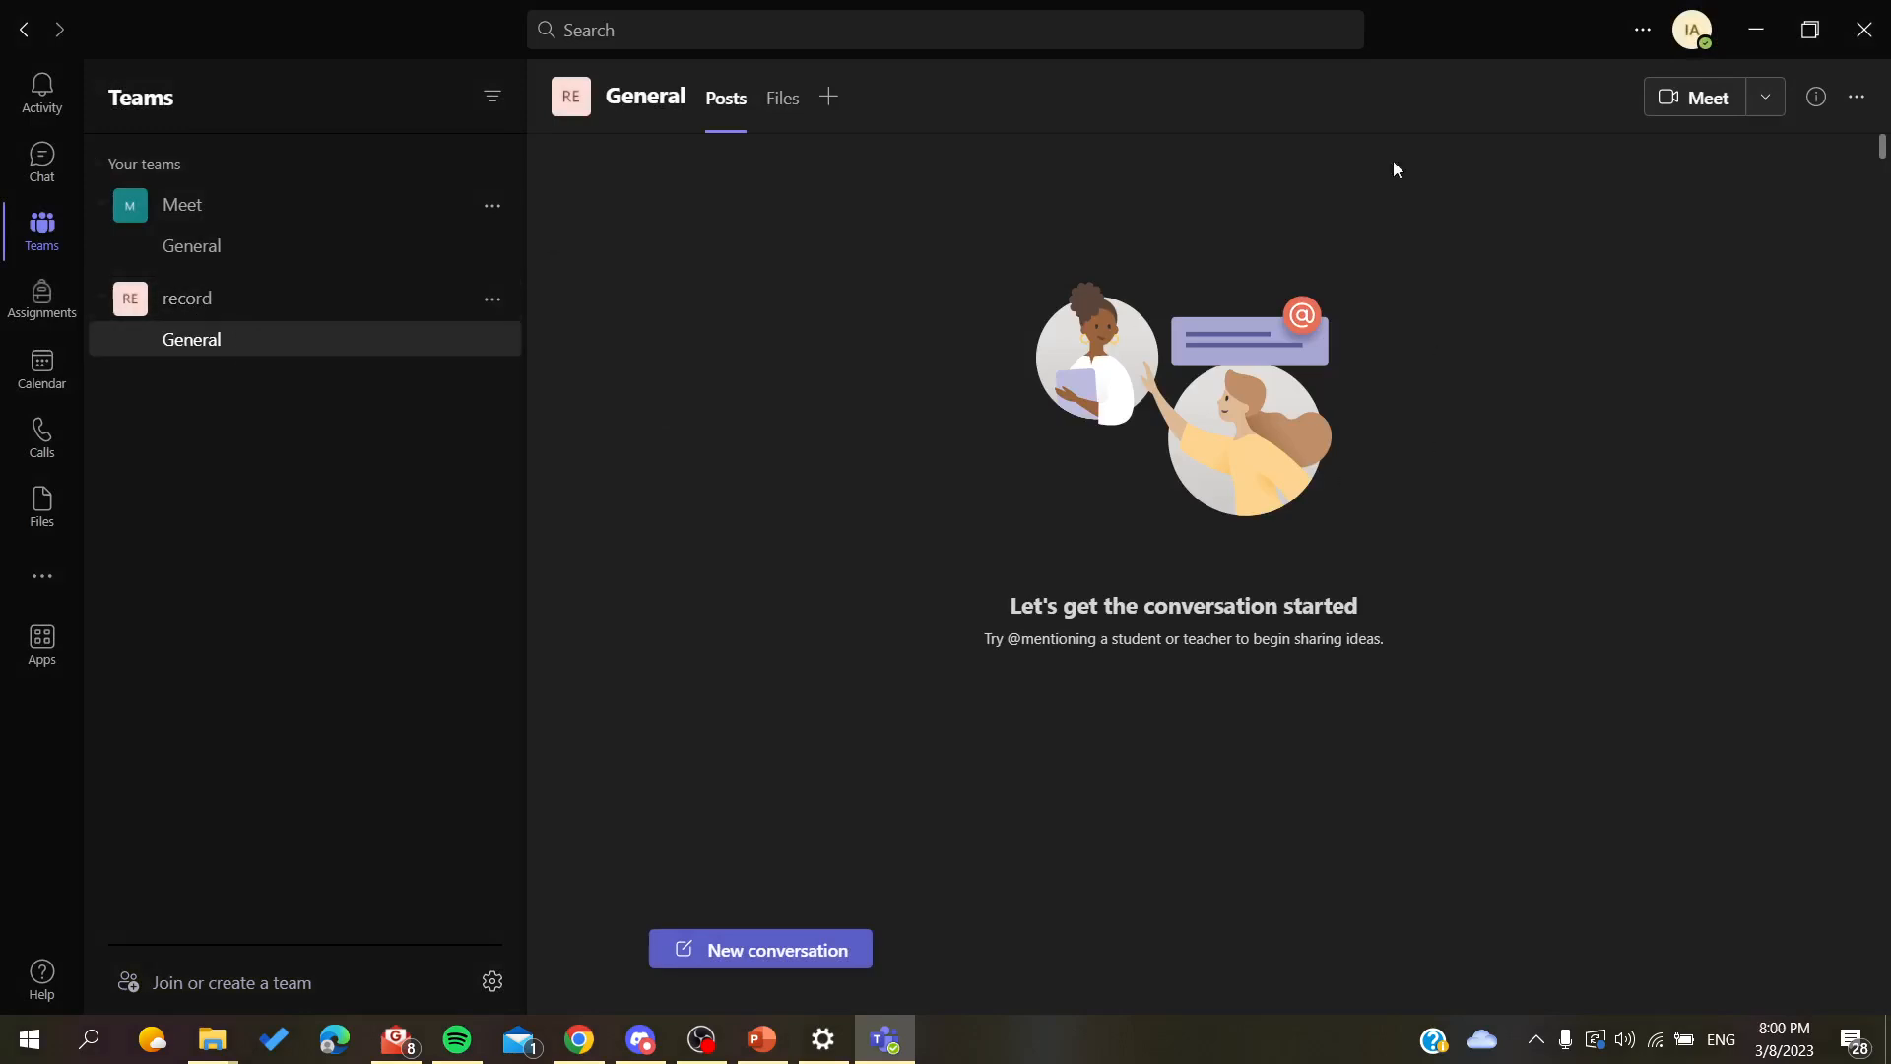
mouse_move(1137, 422)
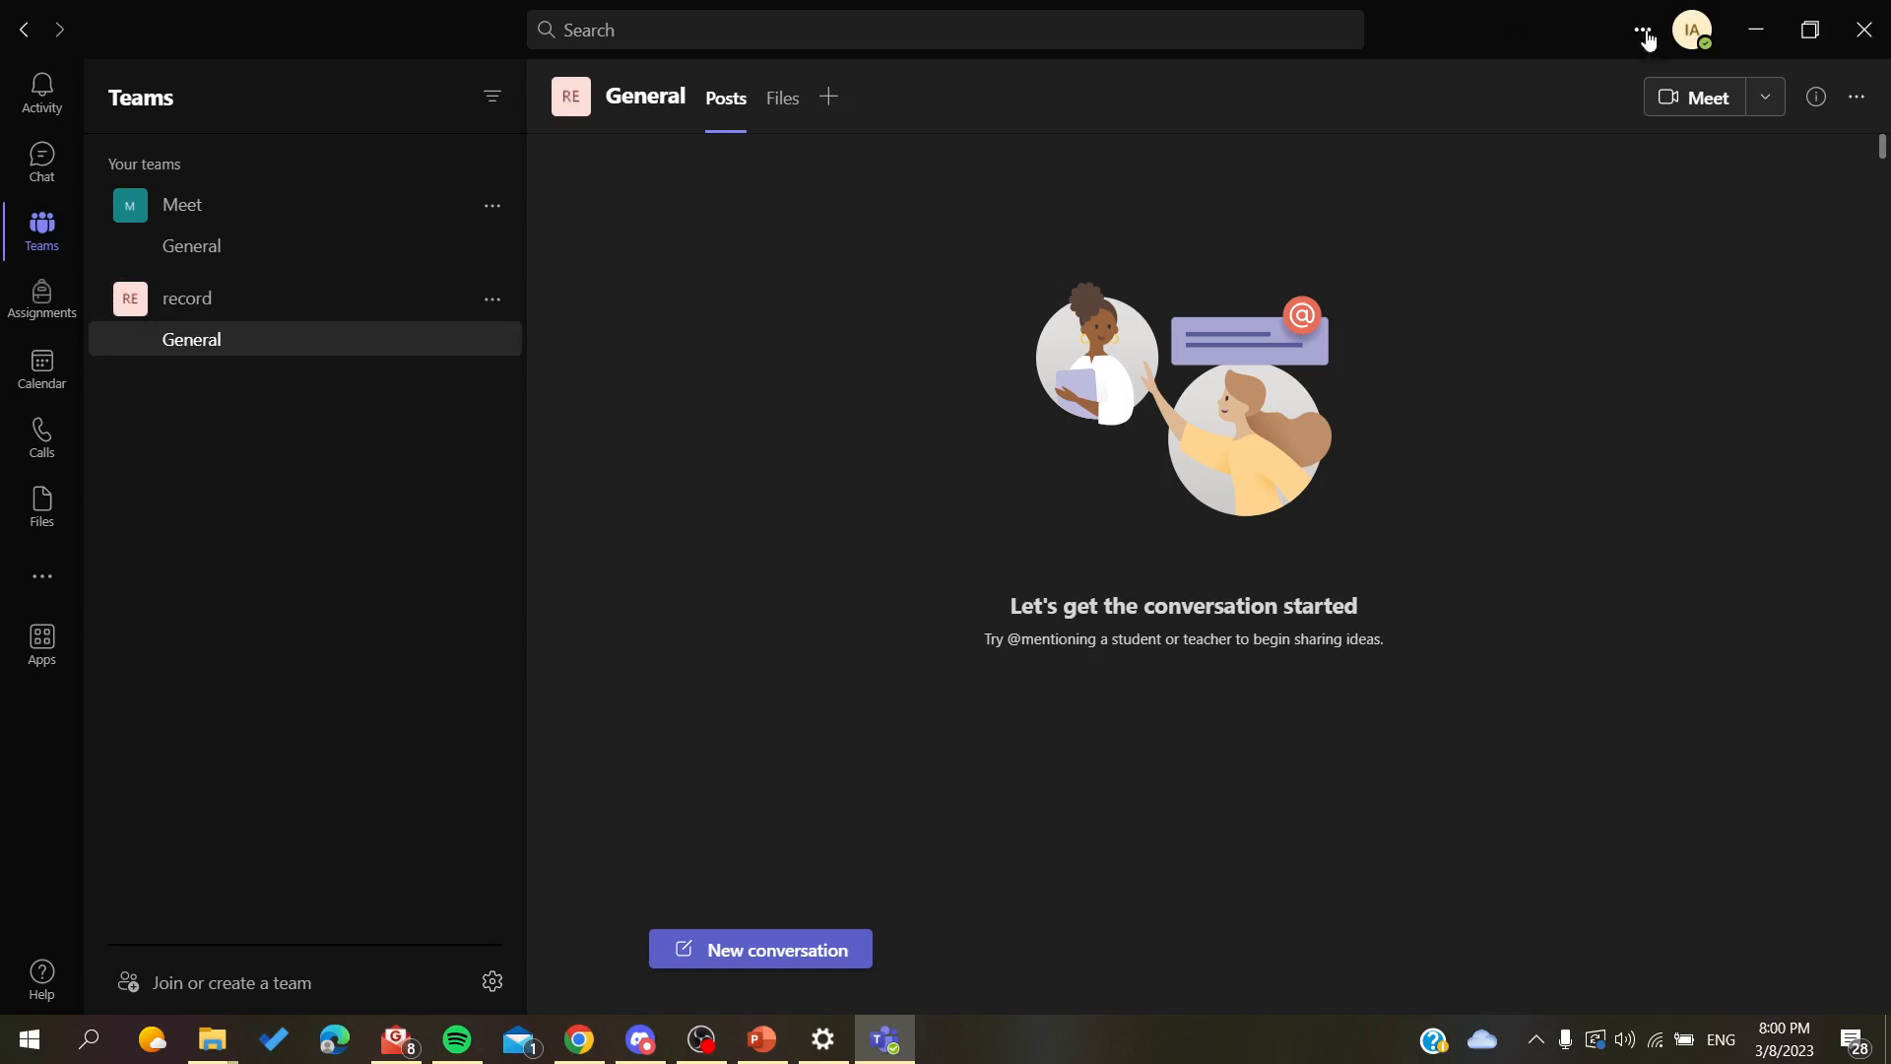
mouse_move(1671, 107)
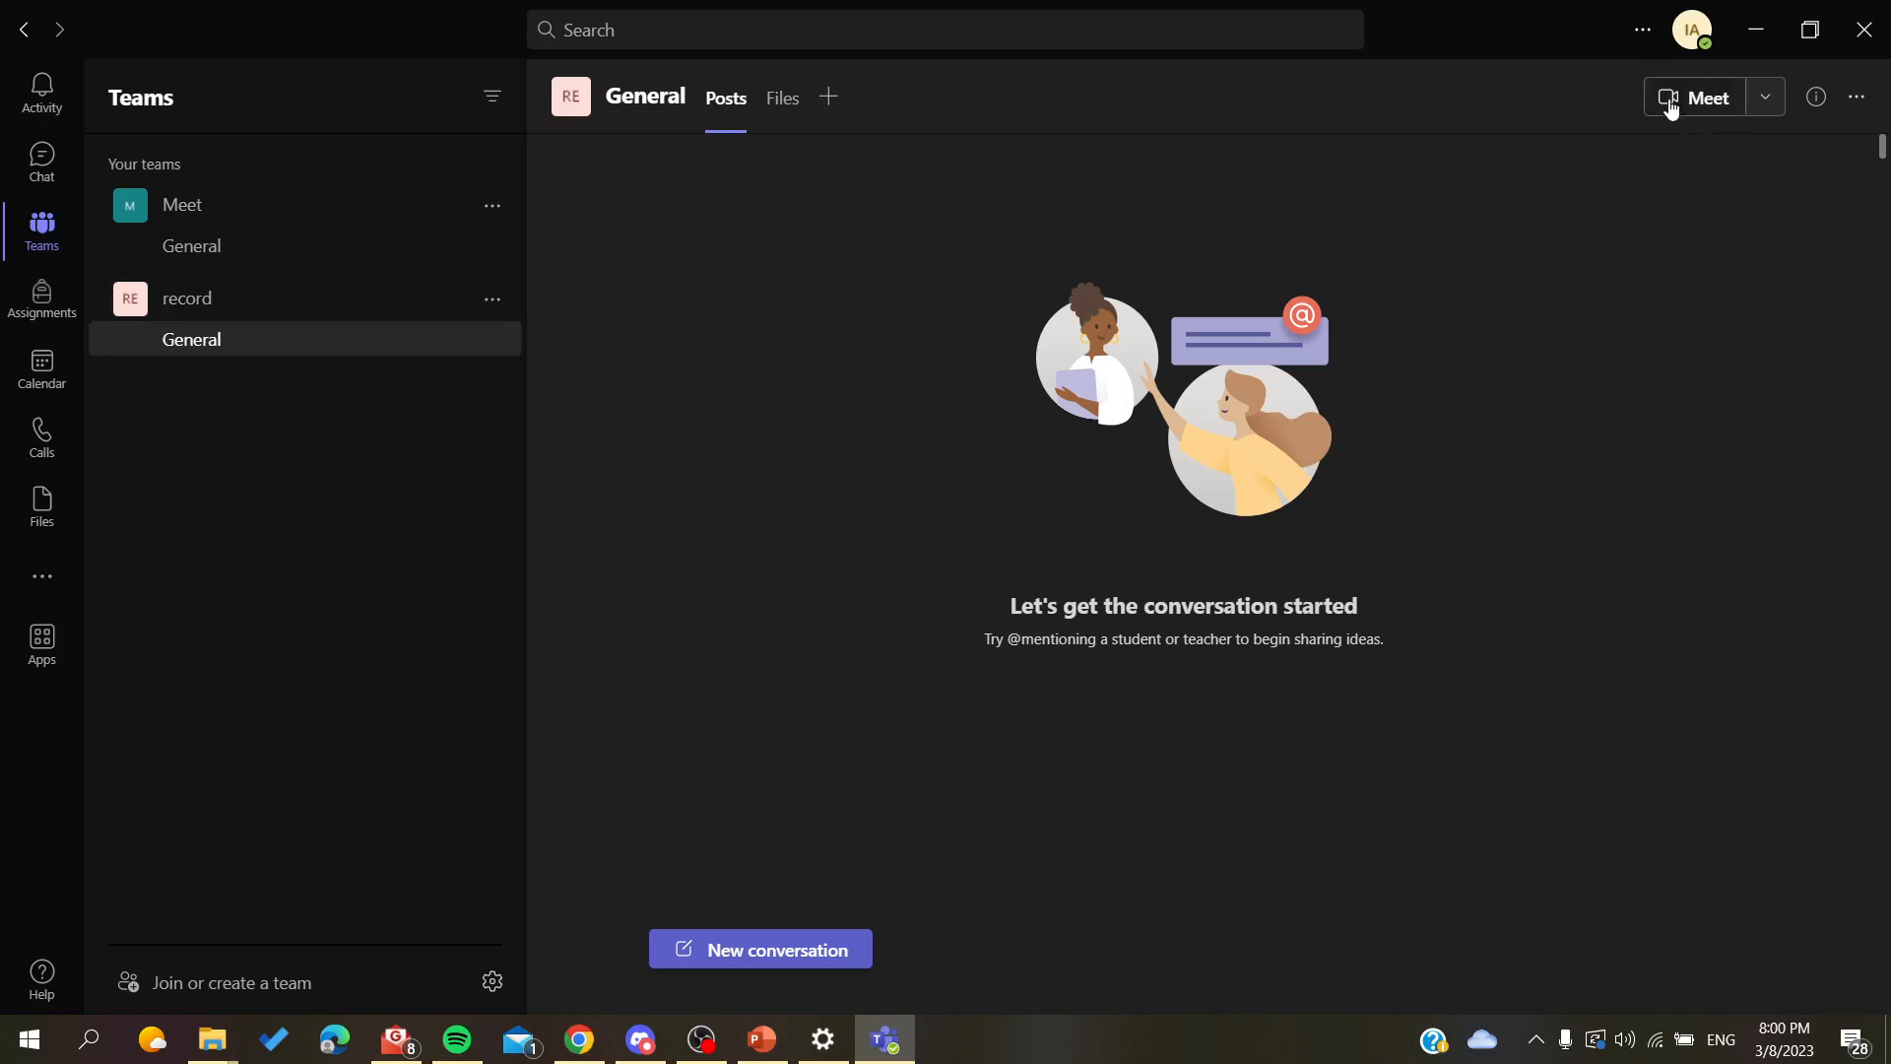
Start and join a Meet now meeting in record > General, dismissing the invite-people prompt
left_click(1704, 97)
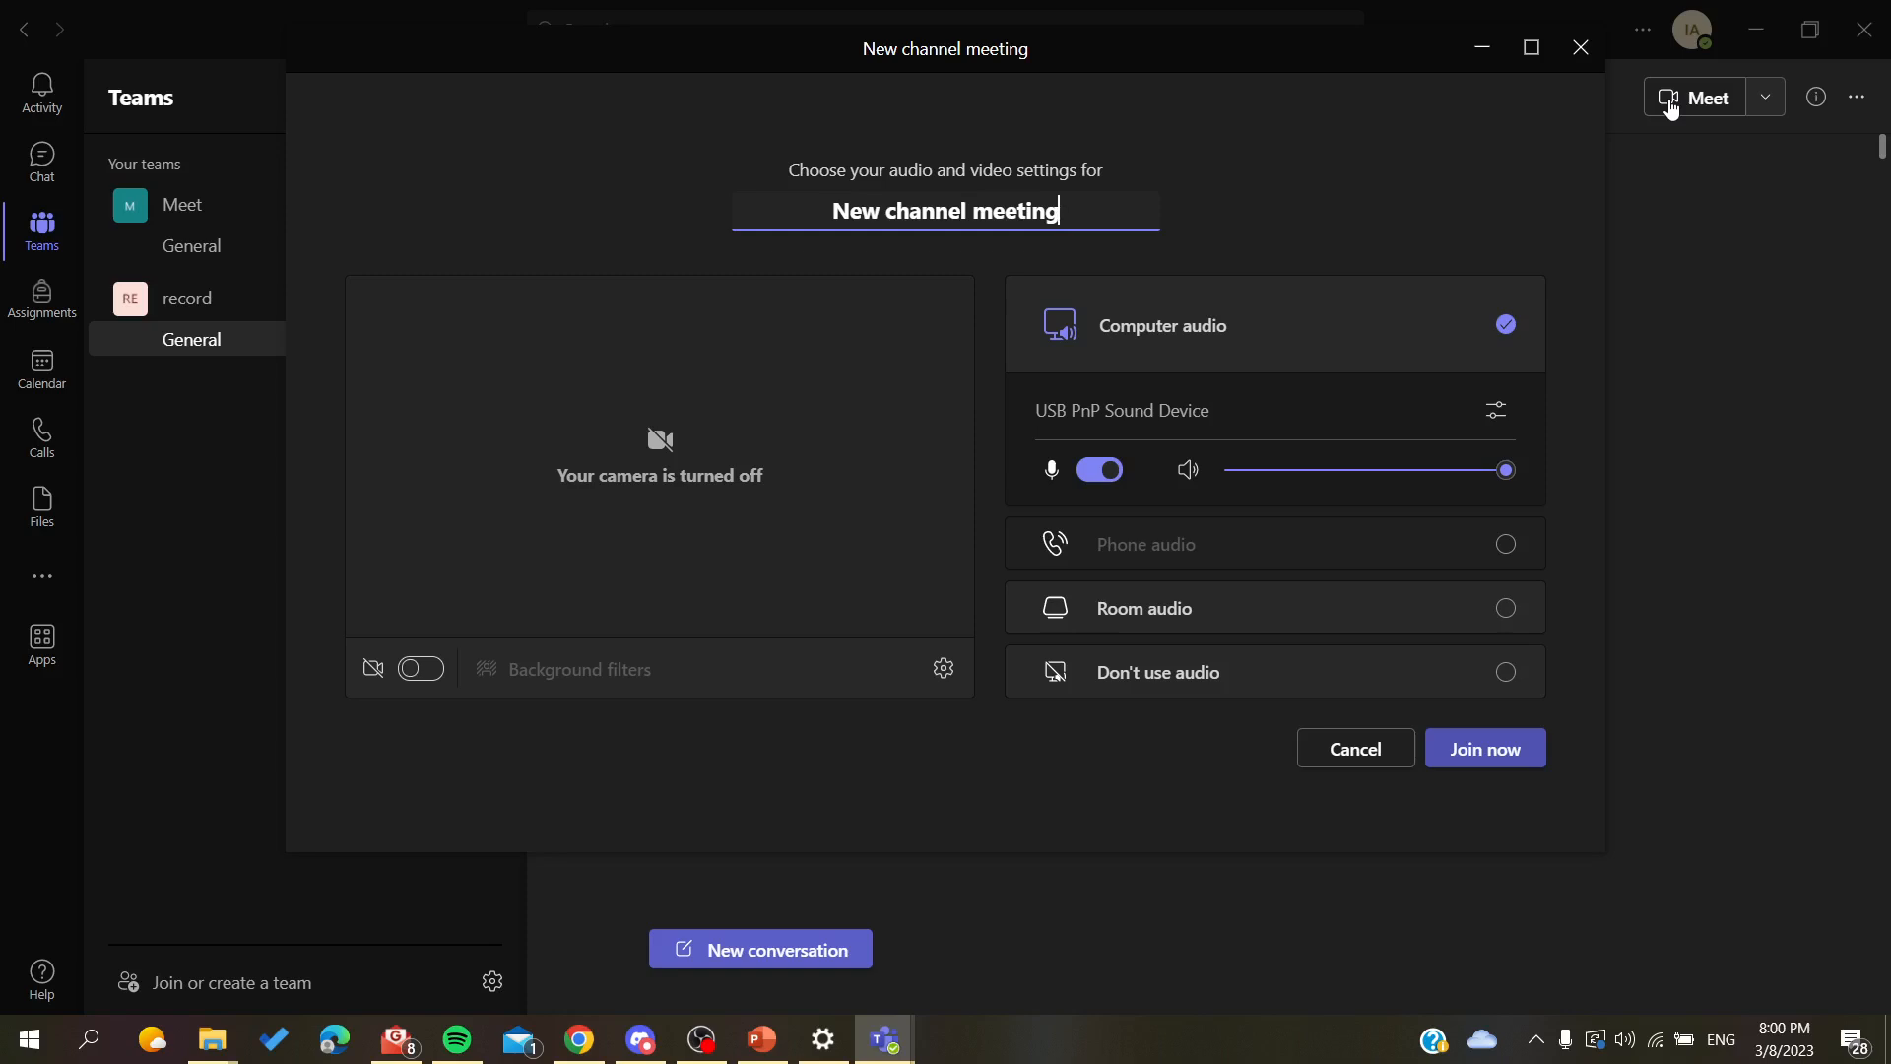
mouse_move(1223, 260)
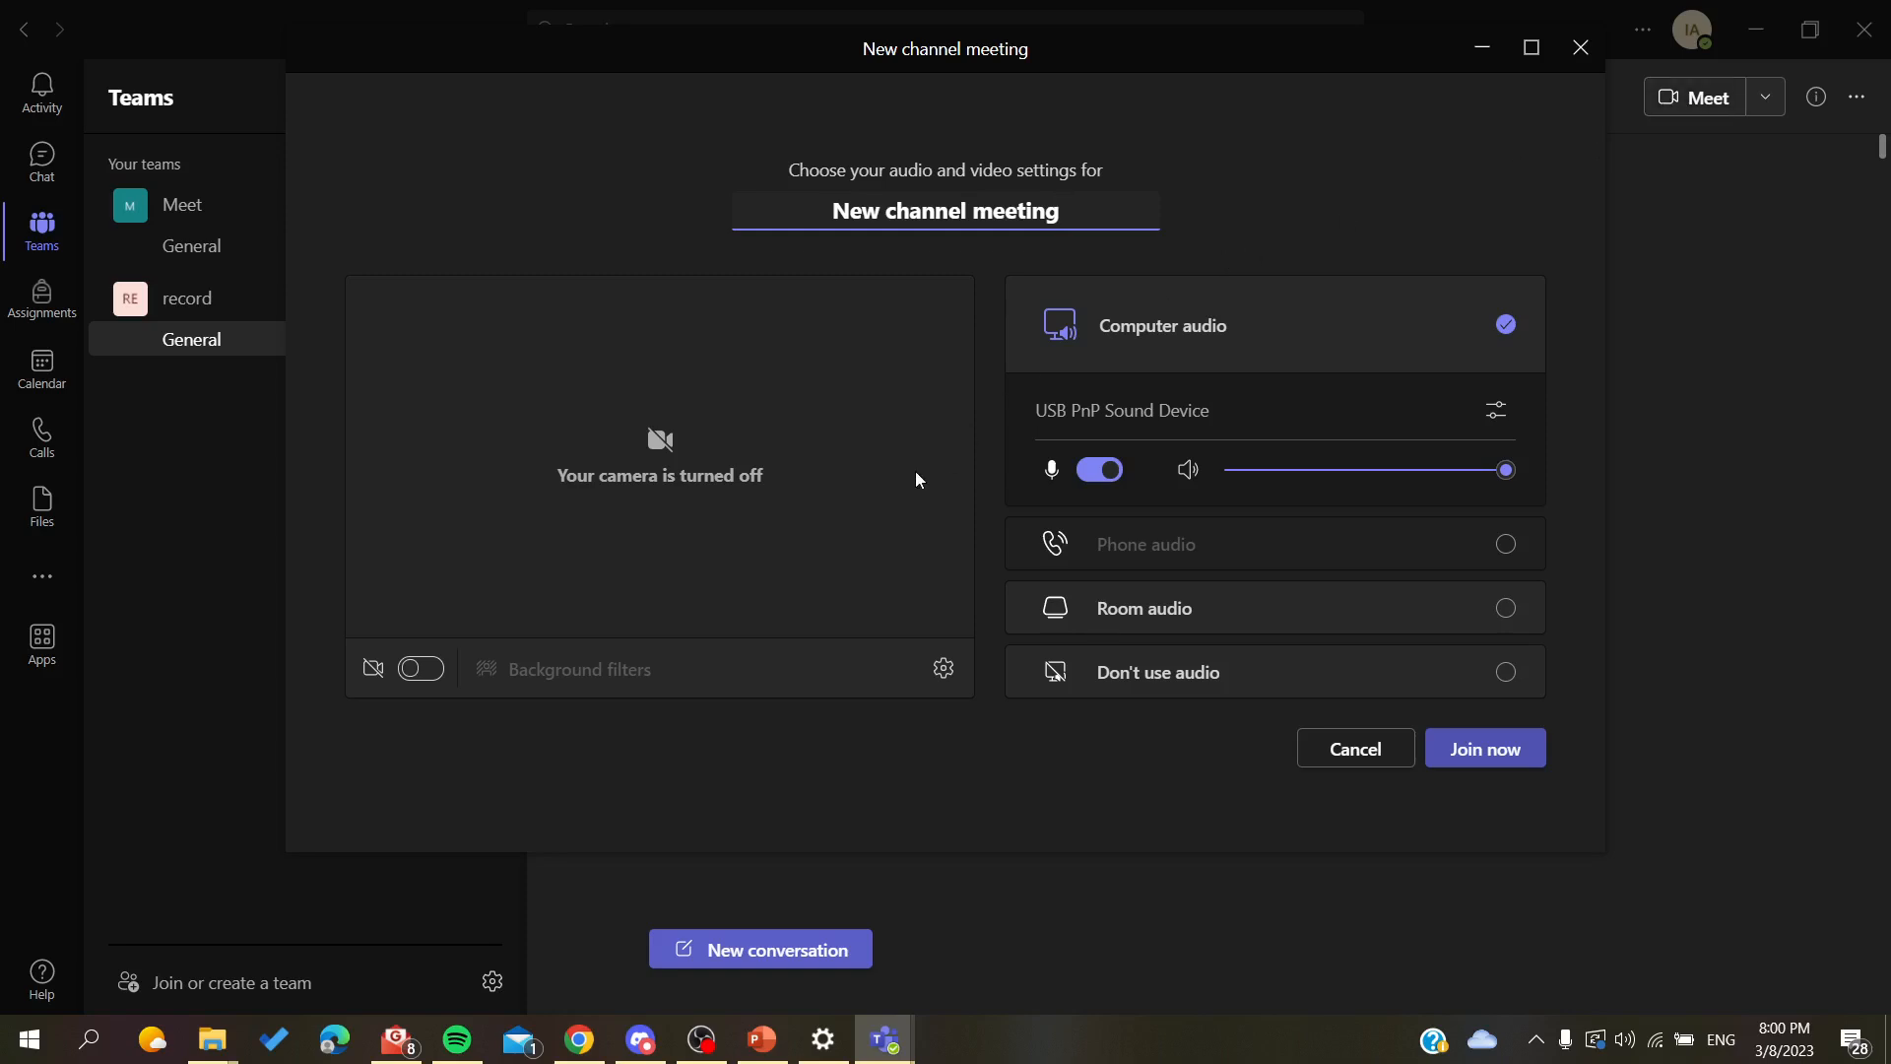
left_click(1484, 748)
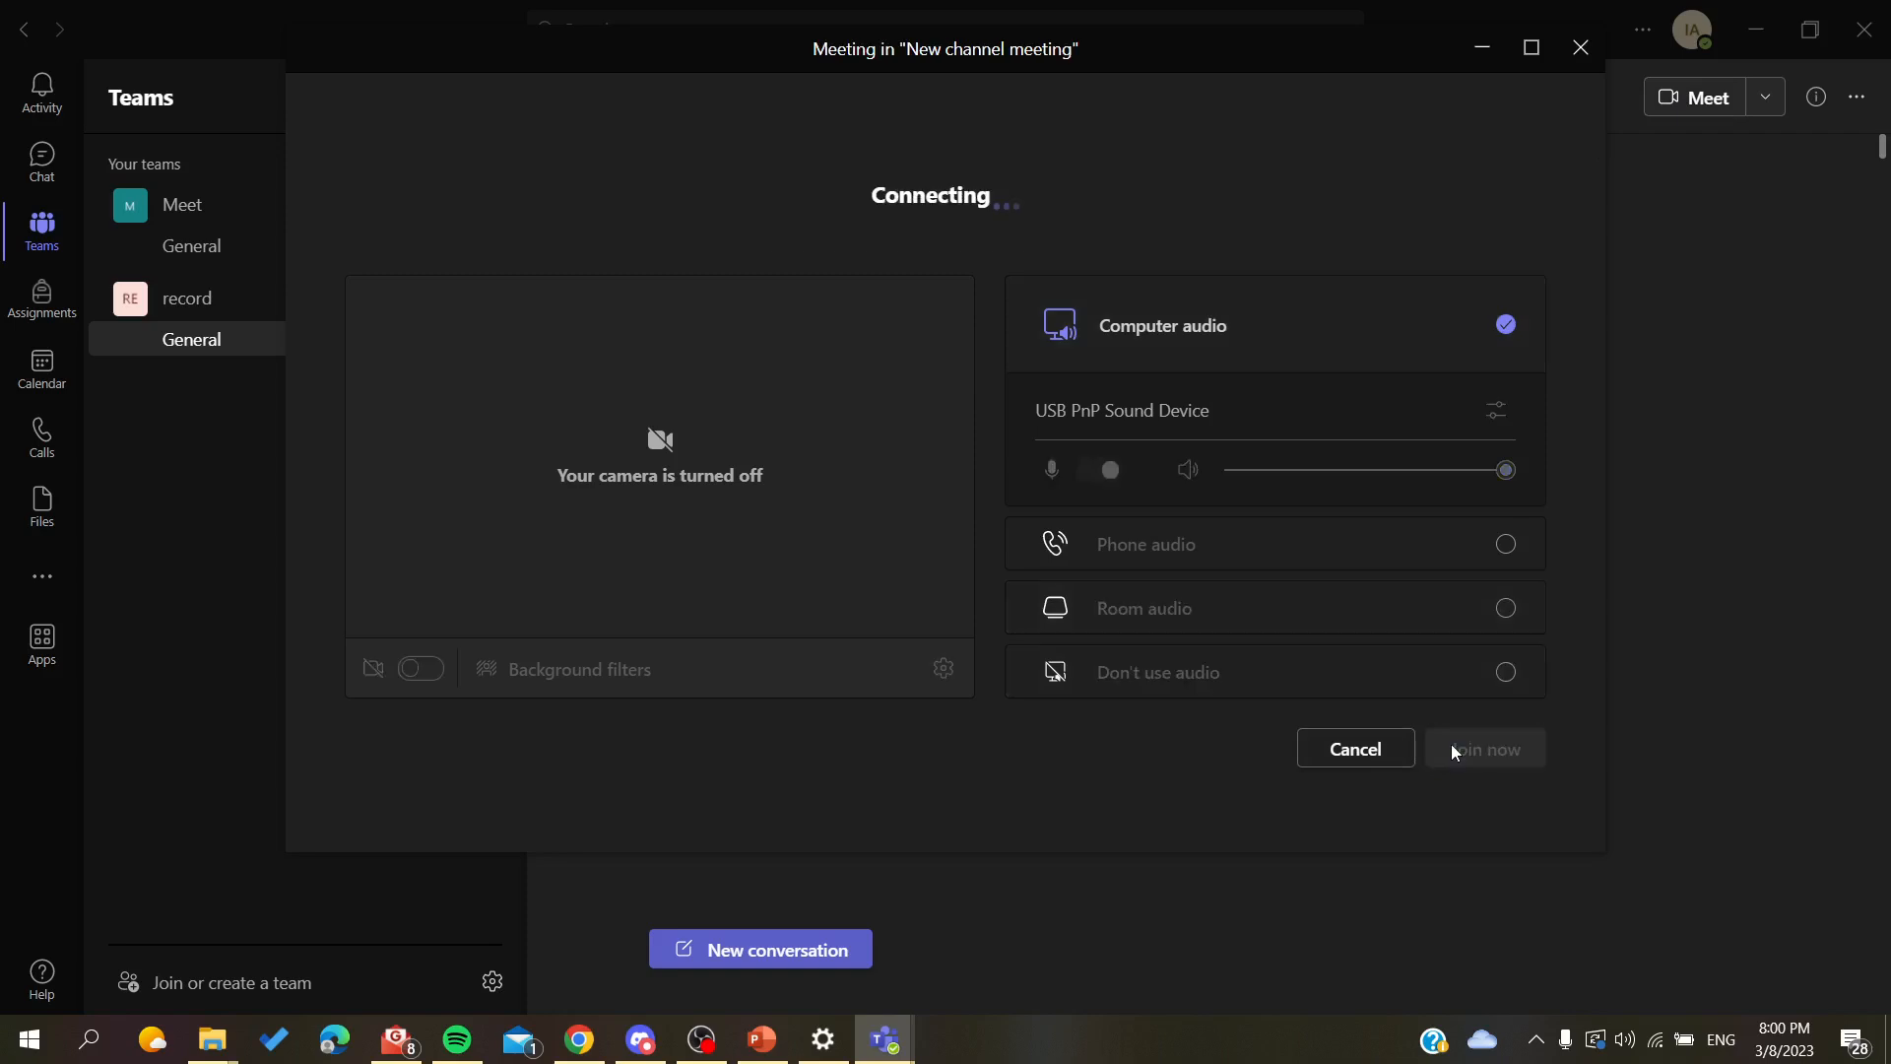
left_click(1485, 749)
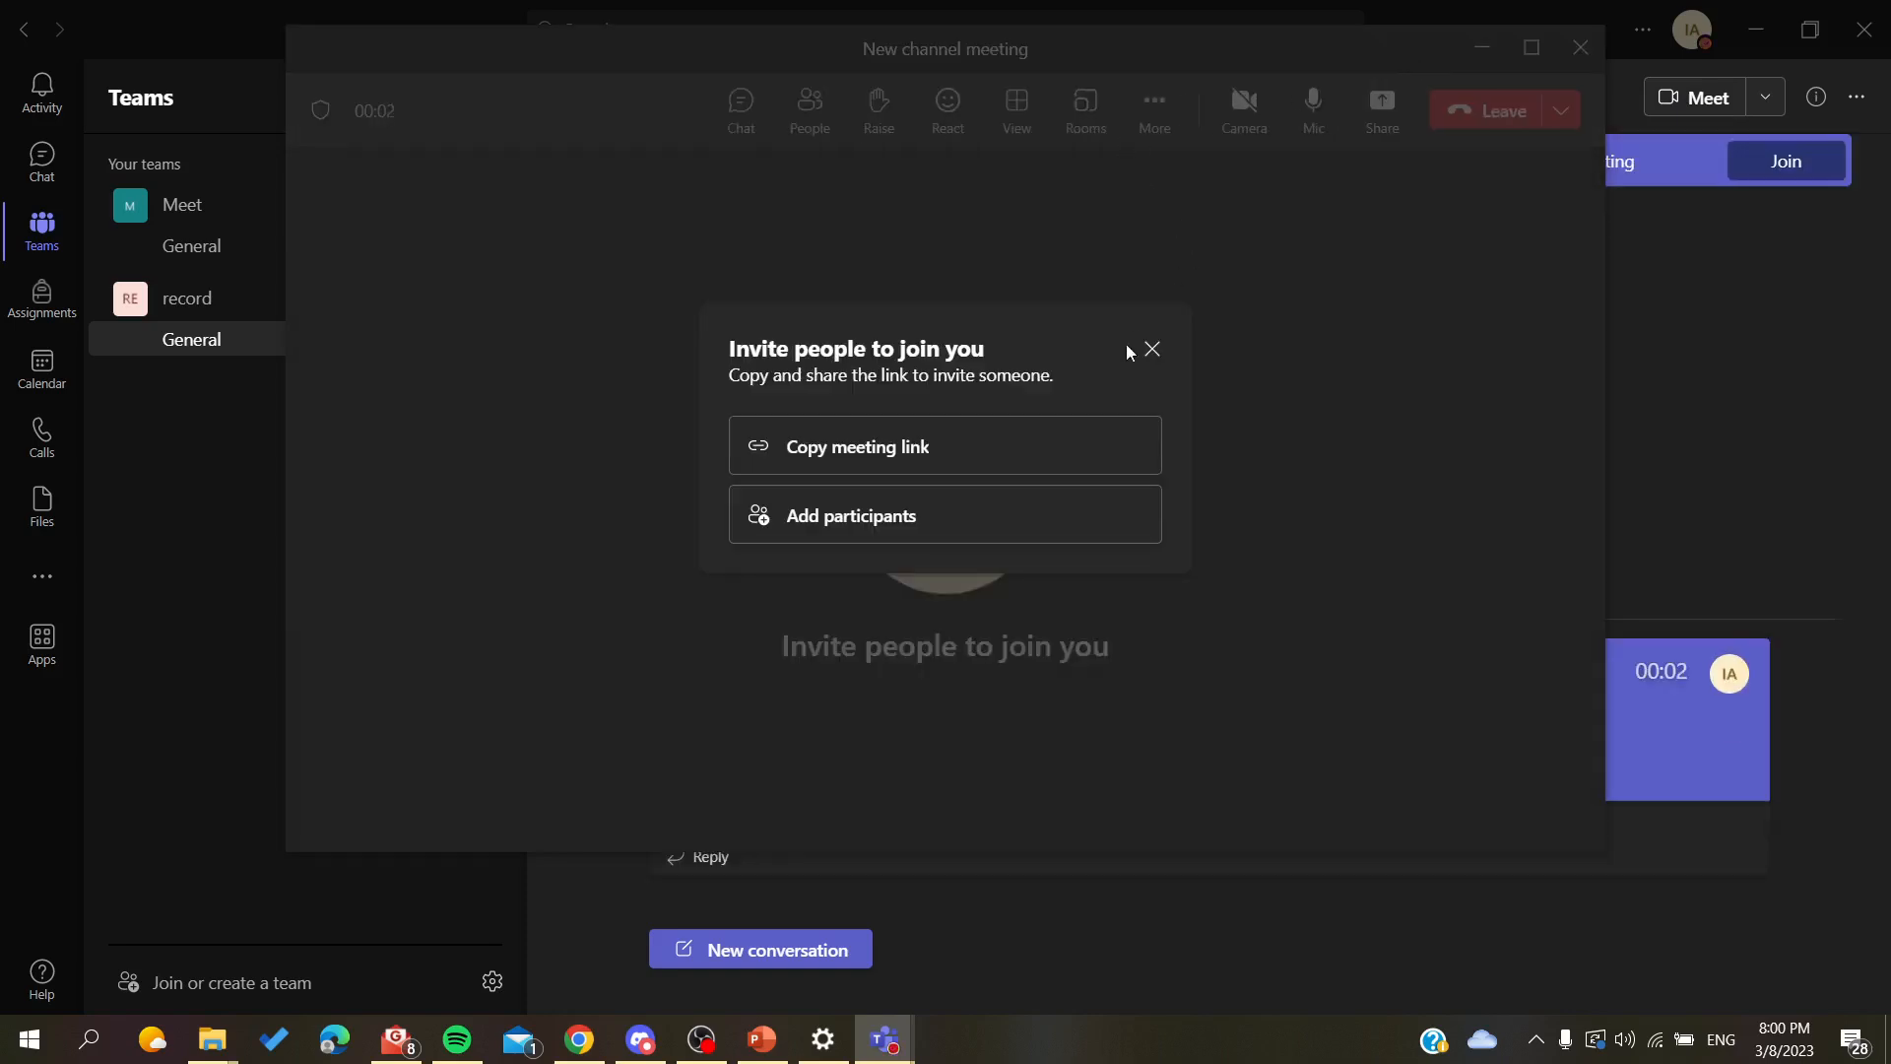
left_click(1148, 349)
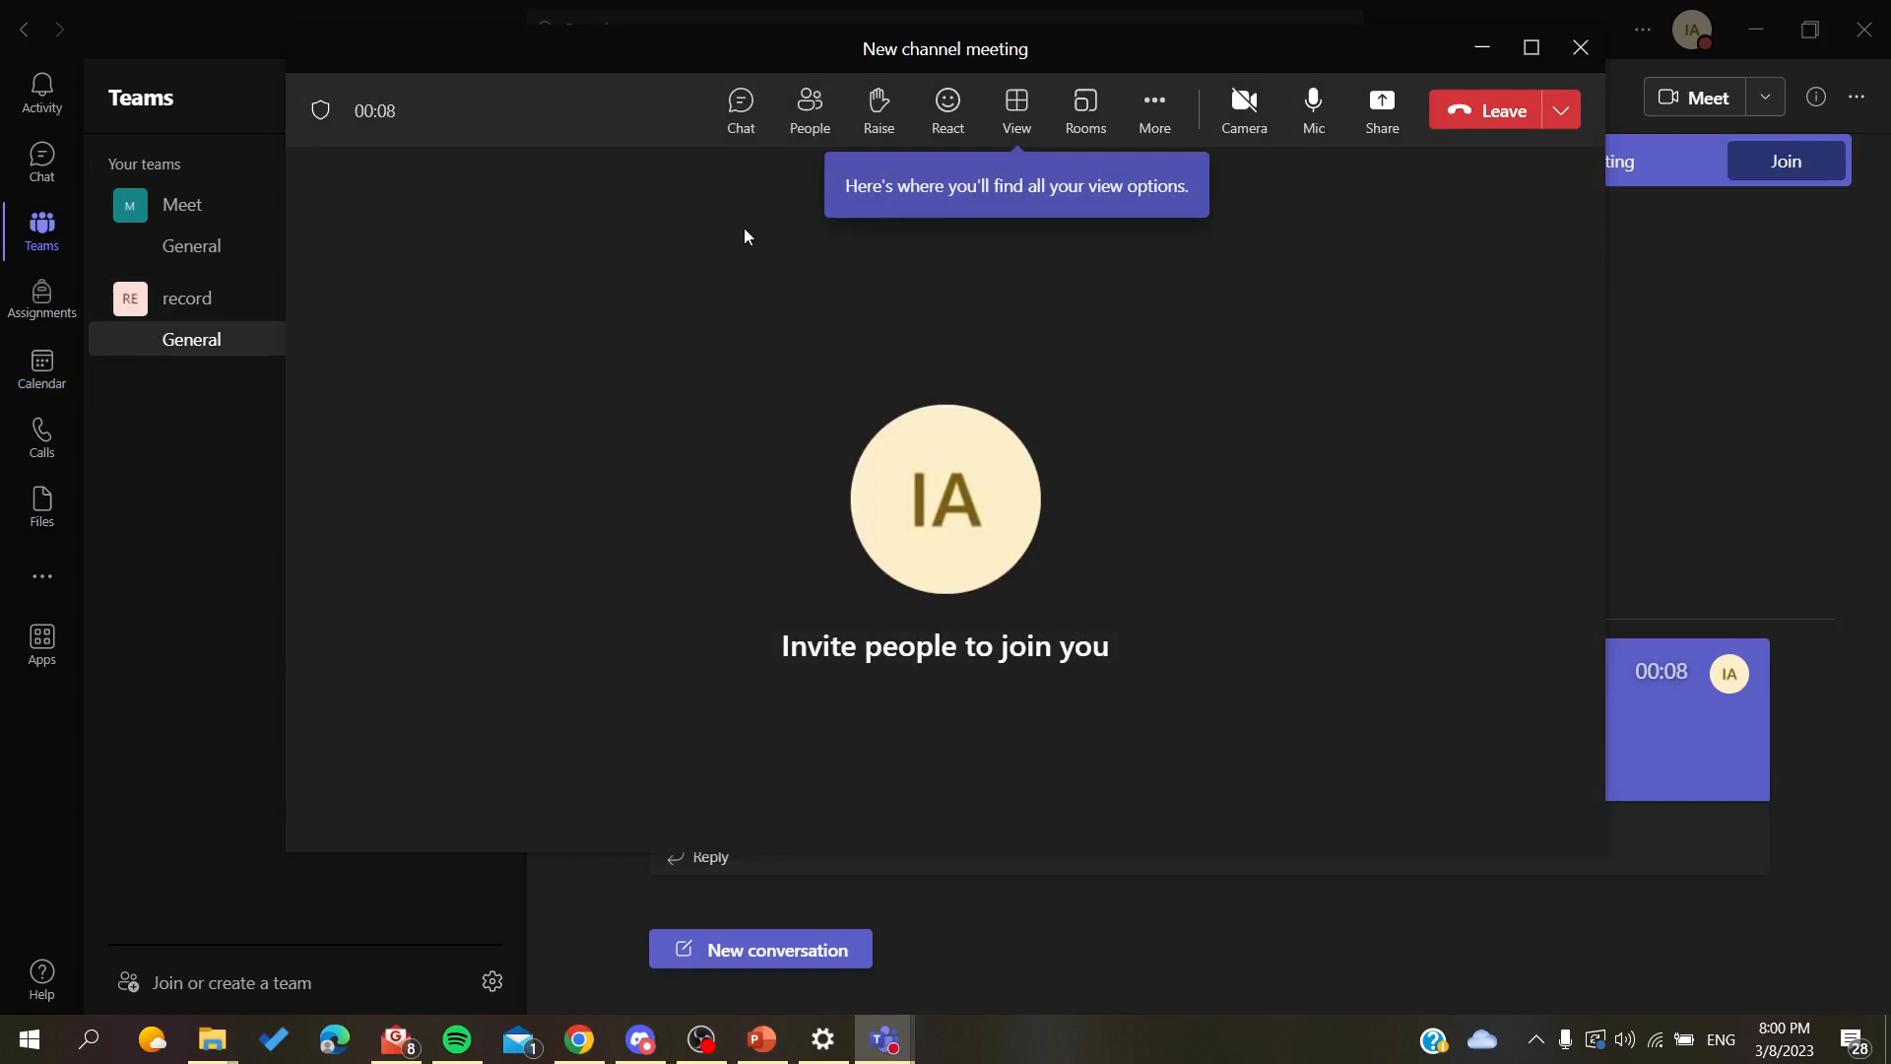
mouse_move(1152, 109)
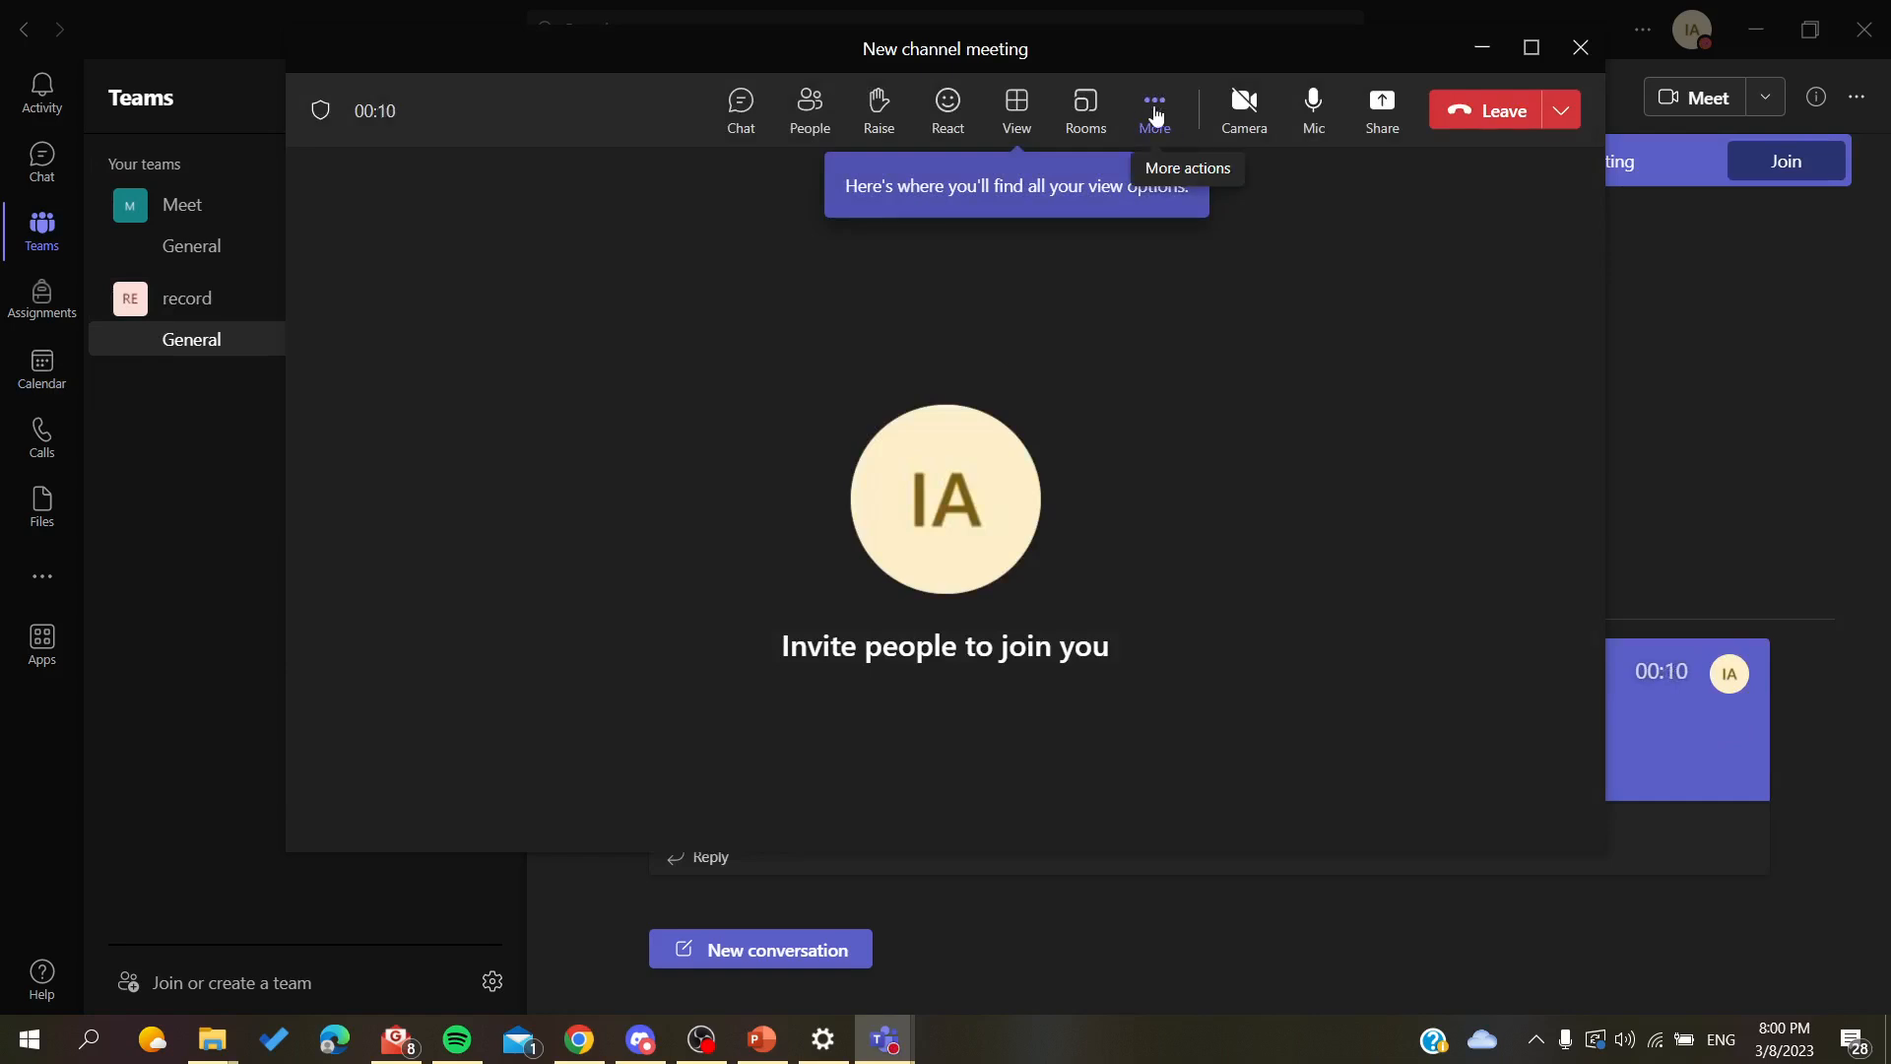
Start recording and transcription from More actions > Record and transcribe
left_click(1152, 108)
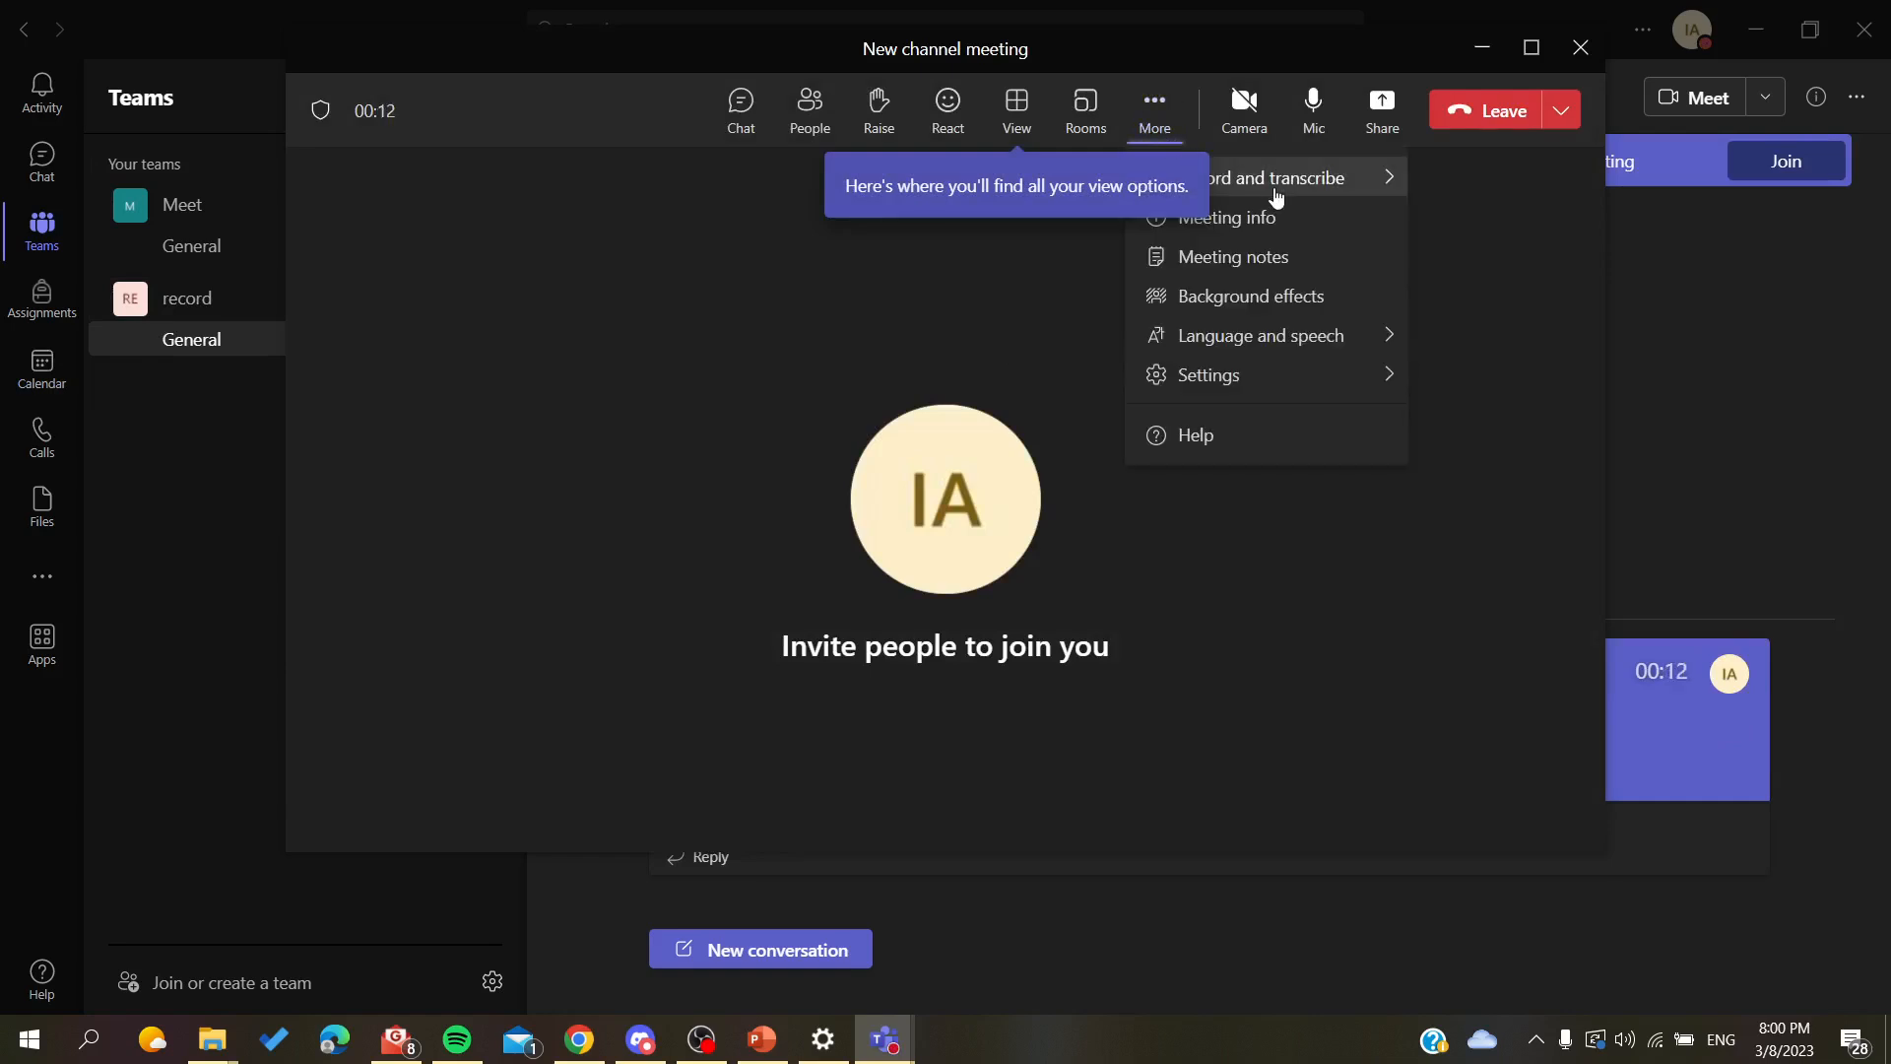
left_click(1017, 108)
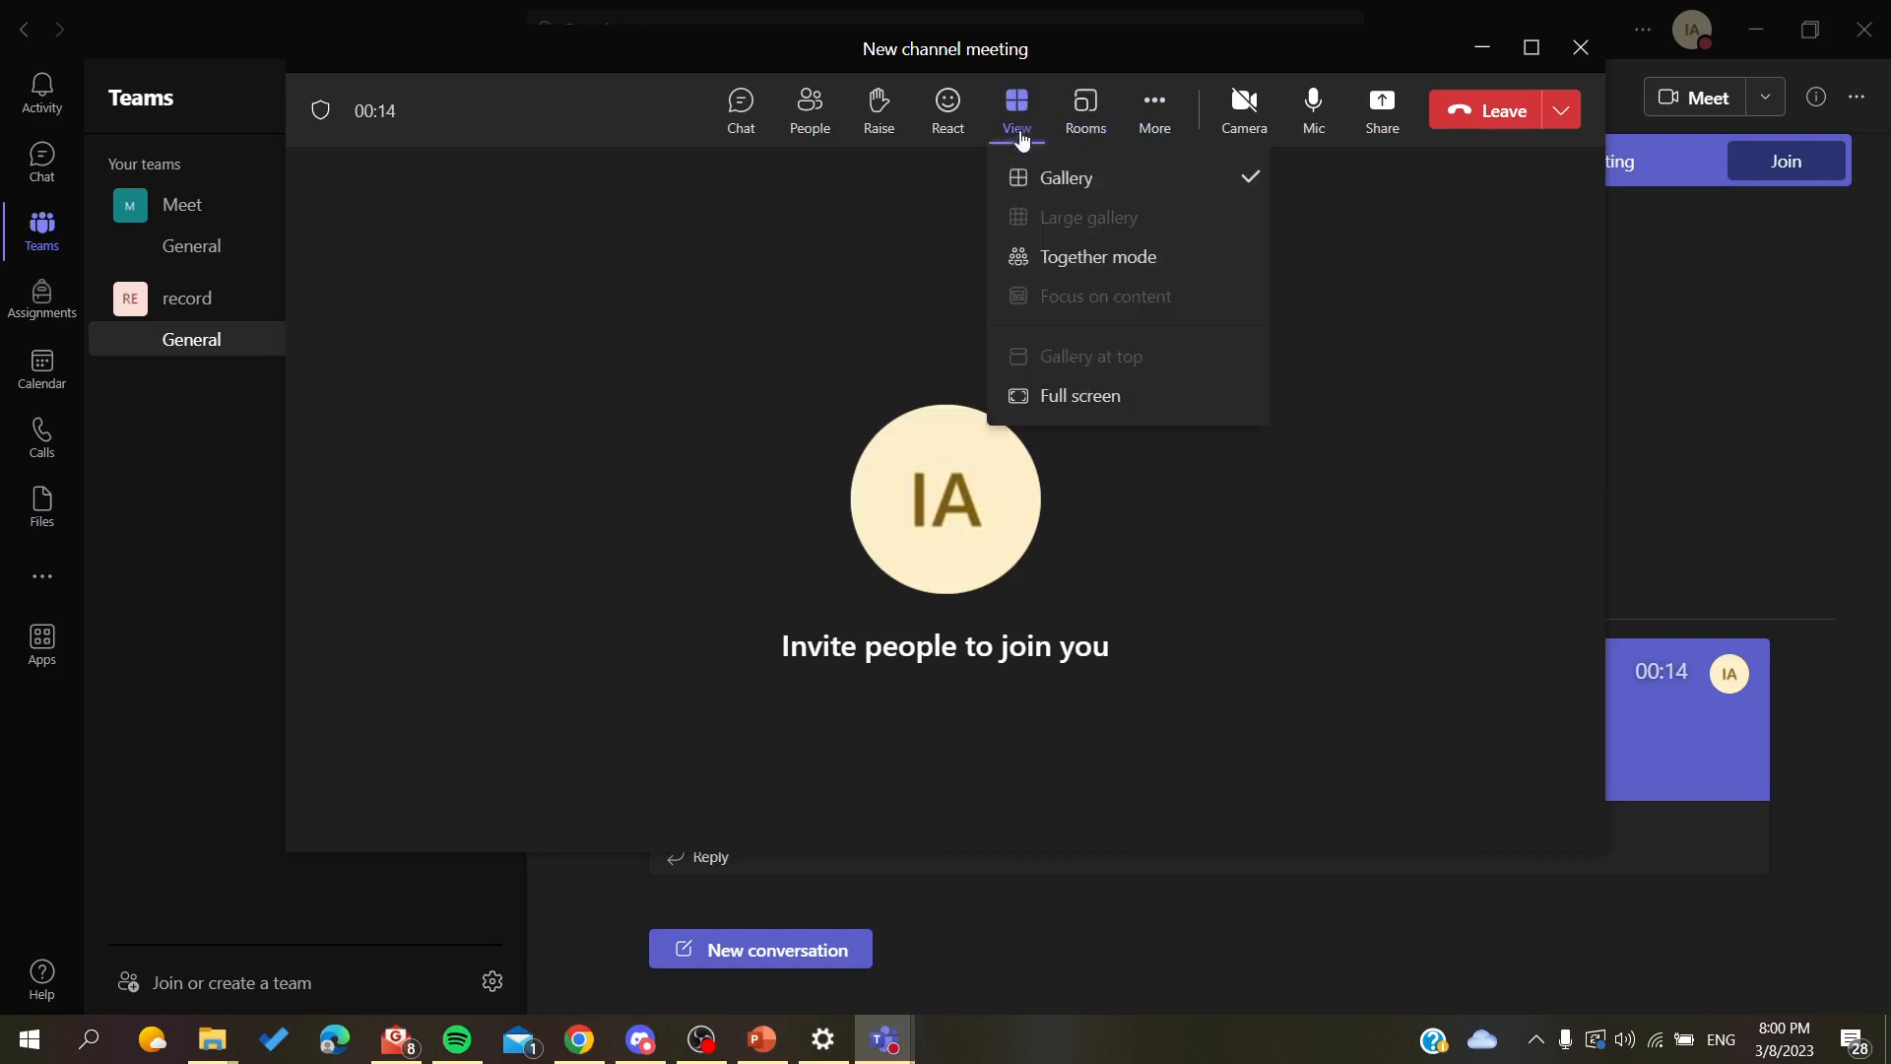
left_click(1153, 110)
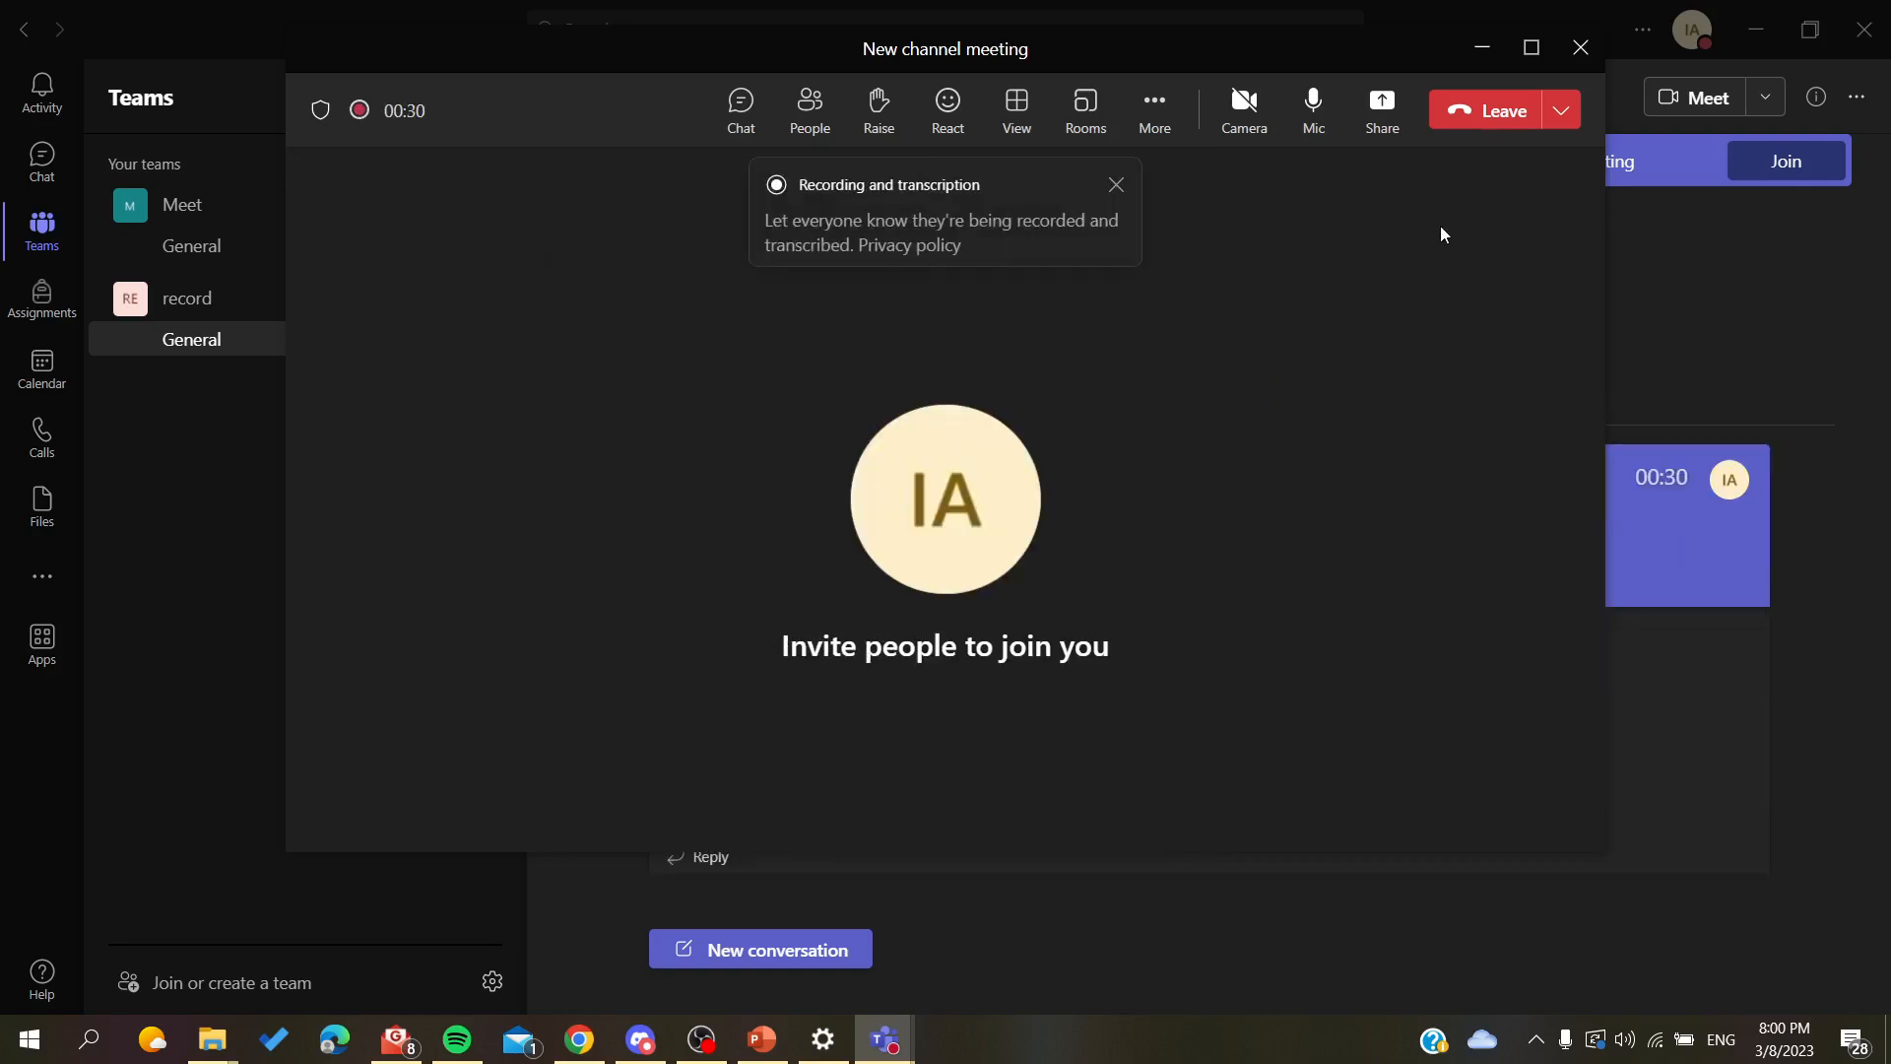
mouse_move(1087, 260)
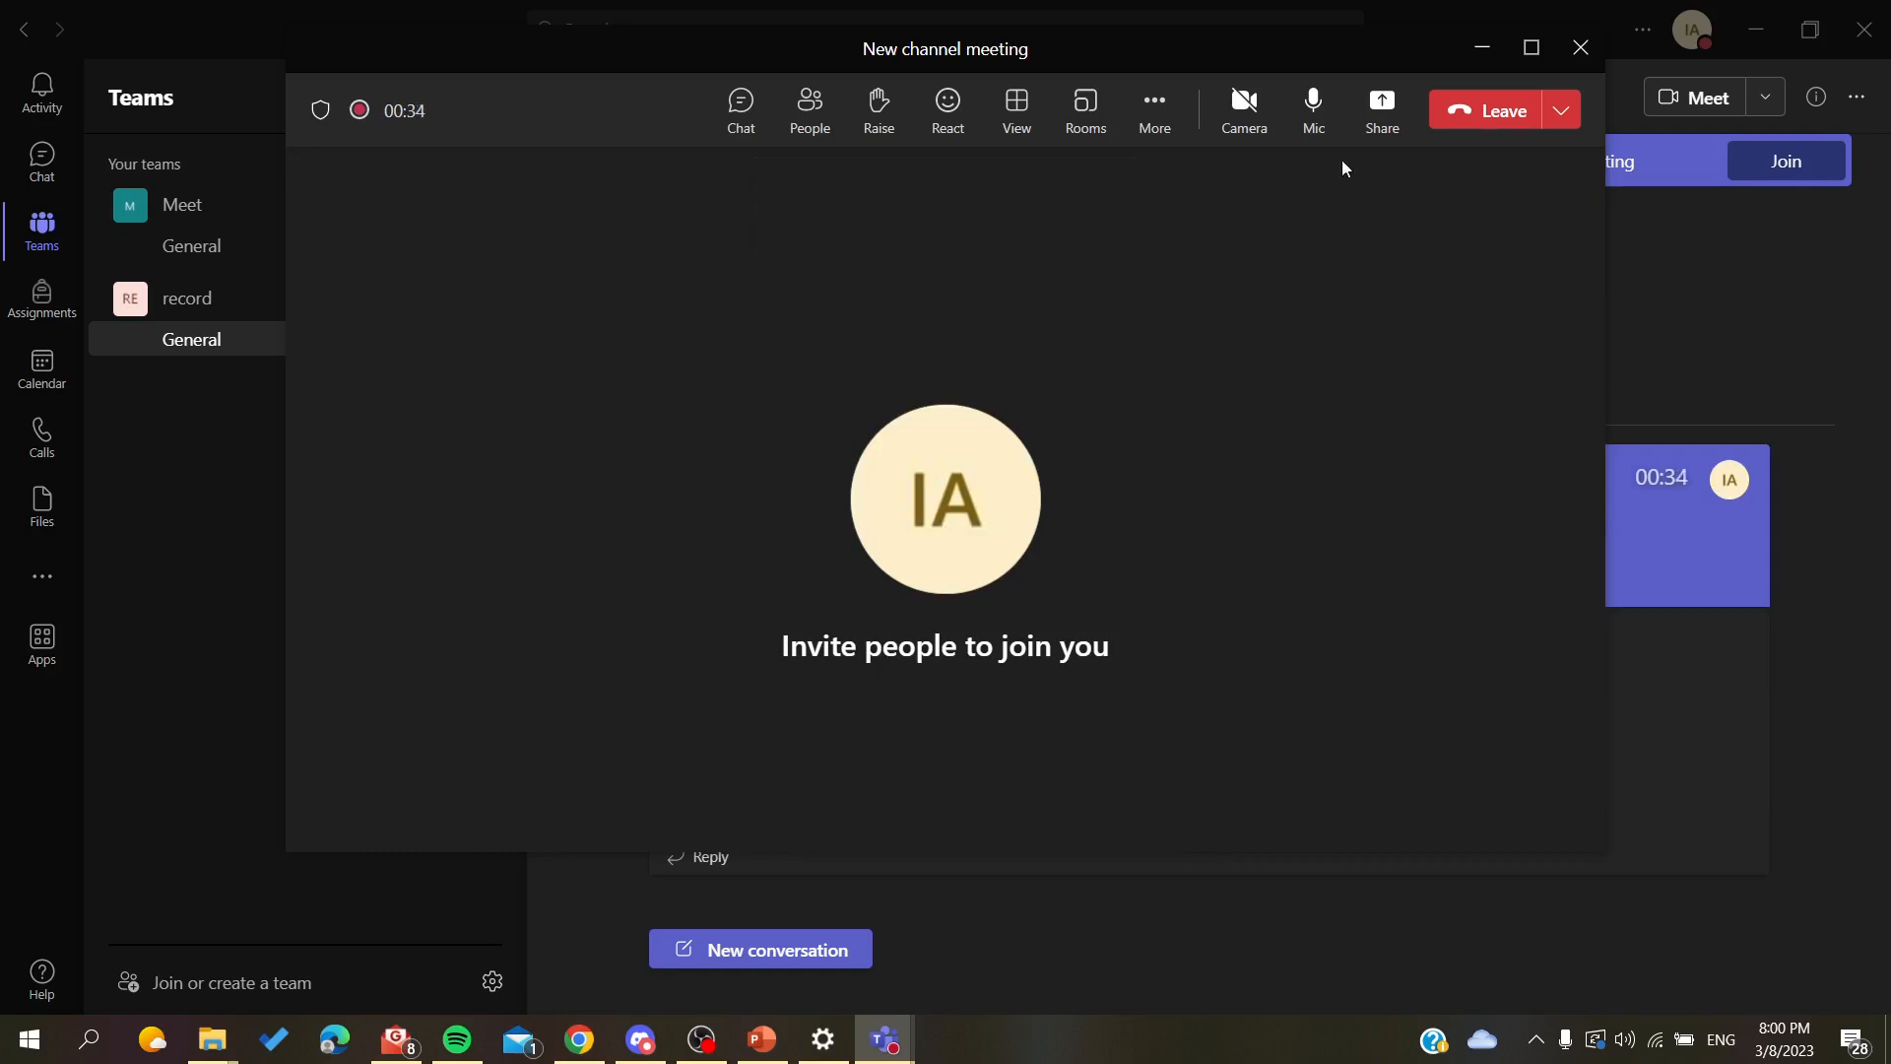
left_click(1380, 109)
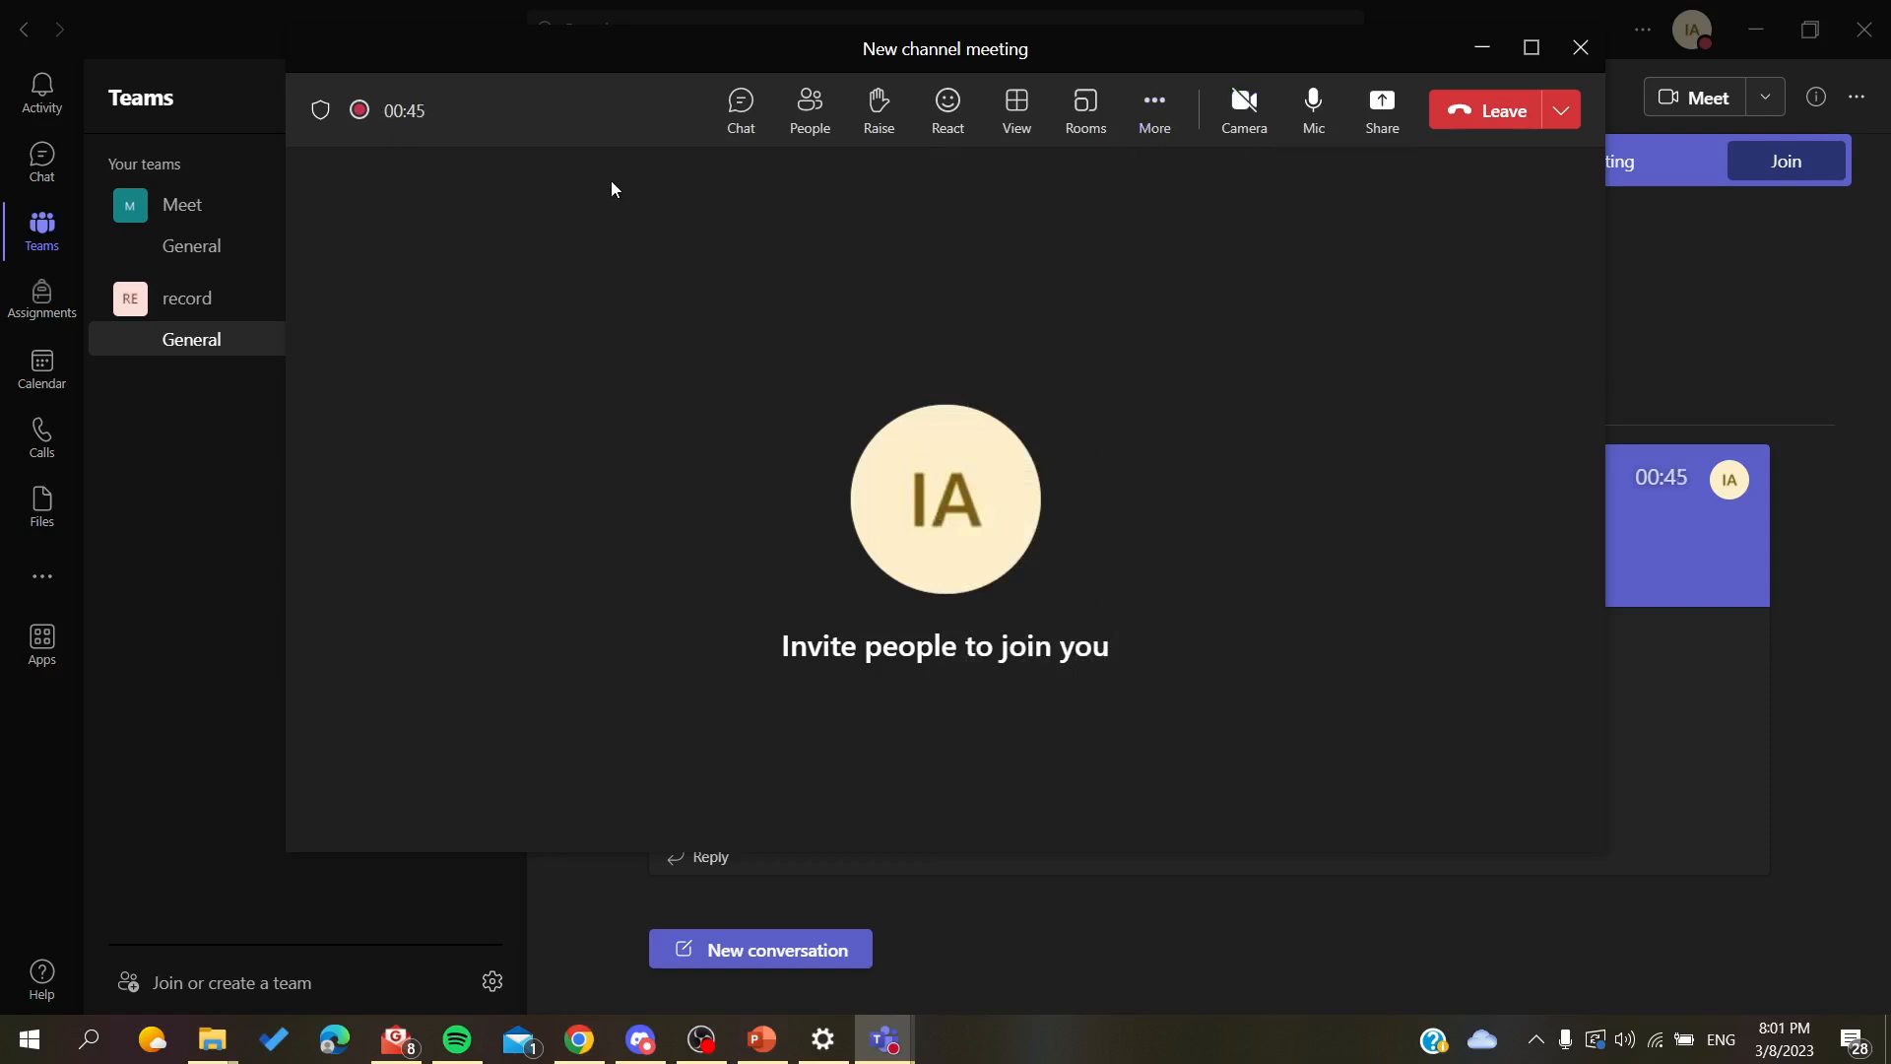
mouse_move(737, 186)
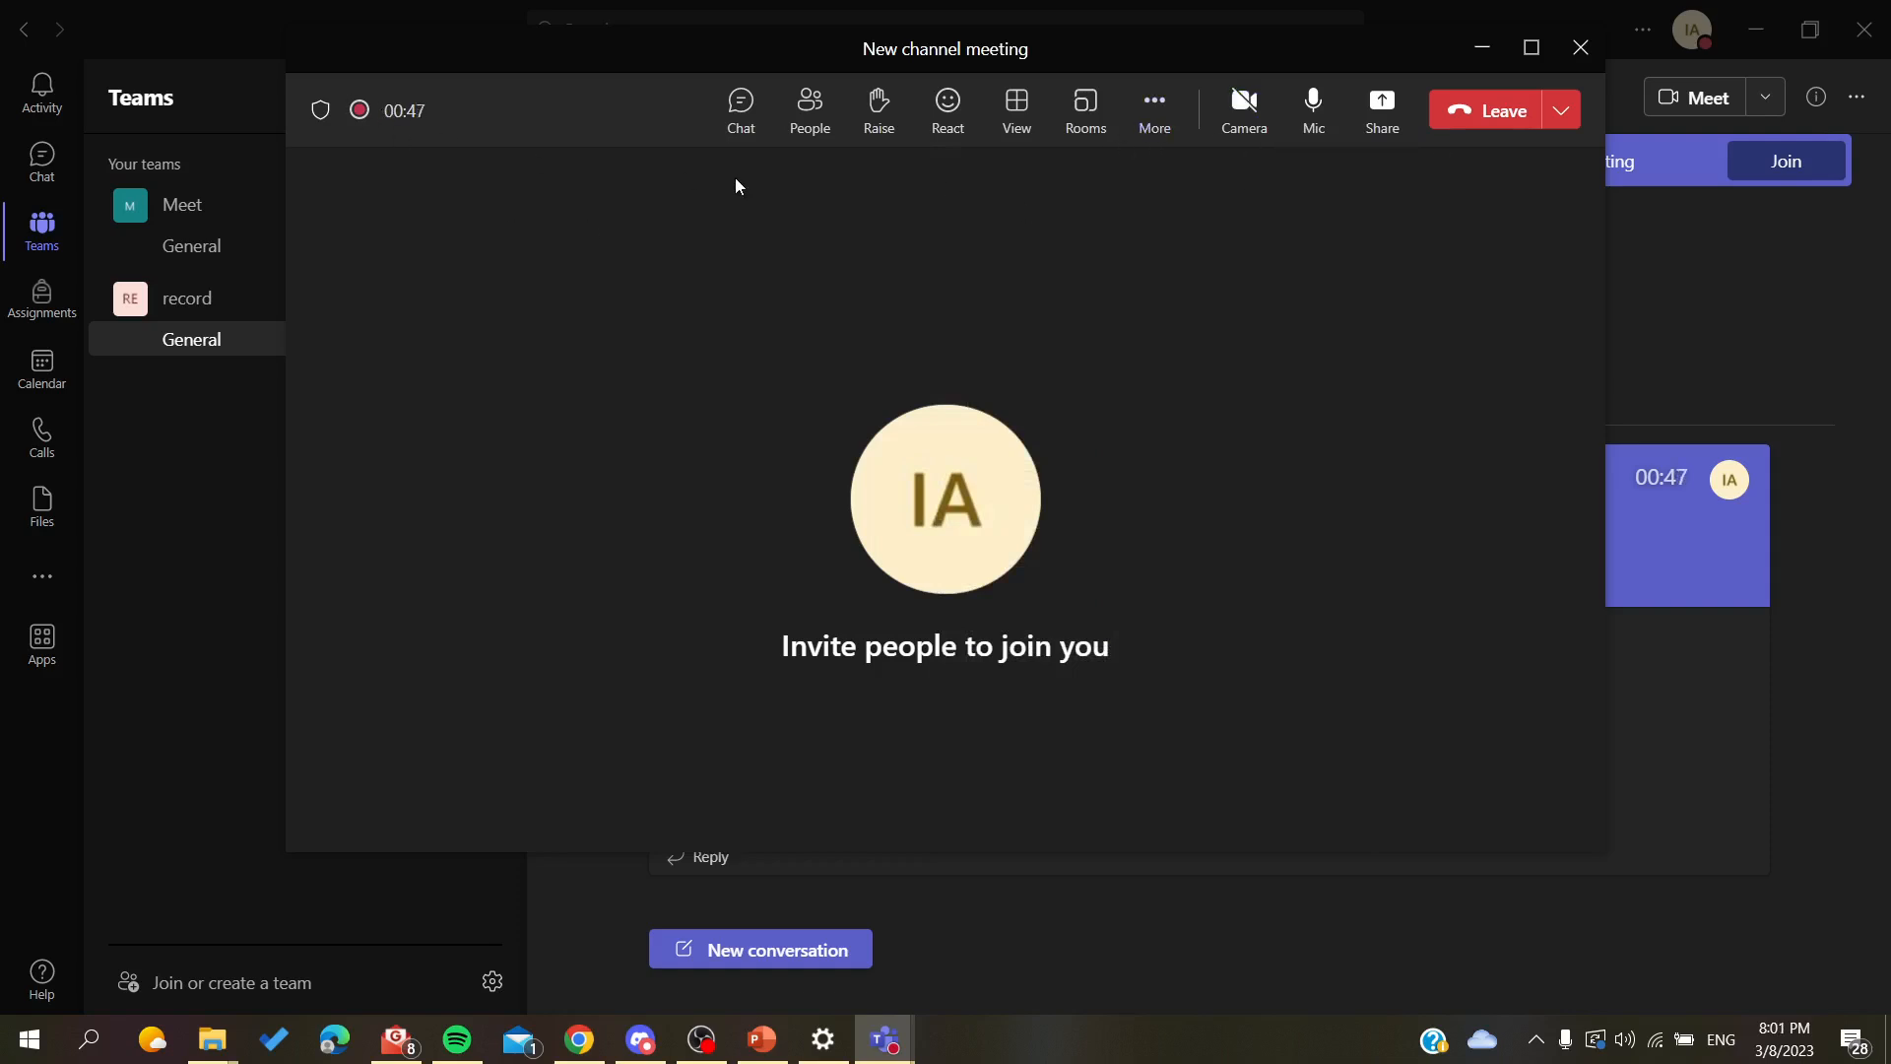
mouse_move(786, 199)
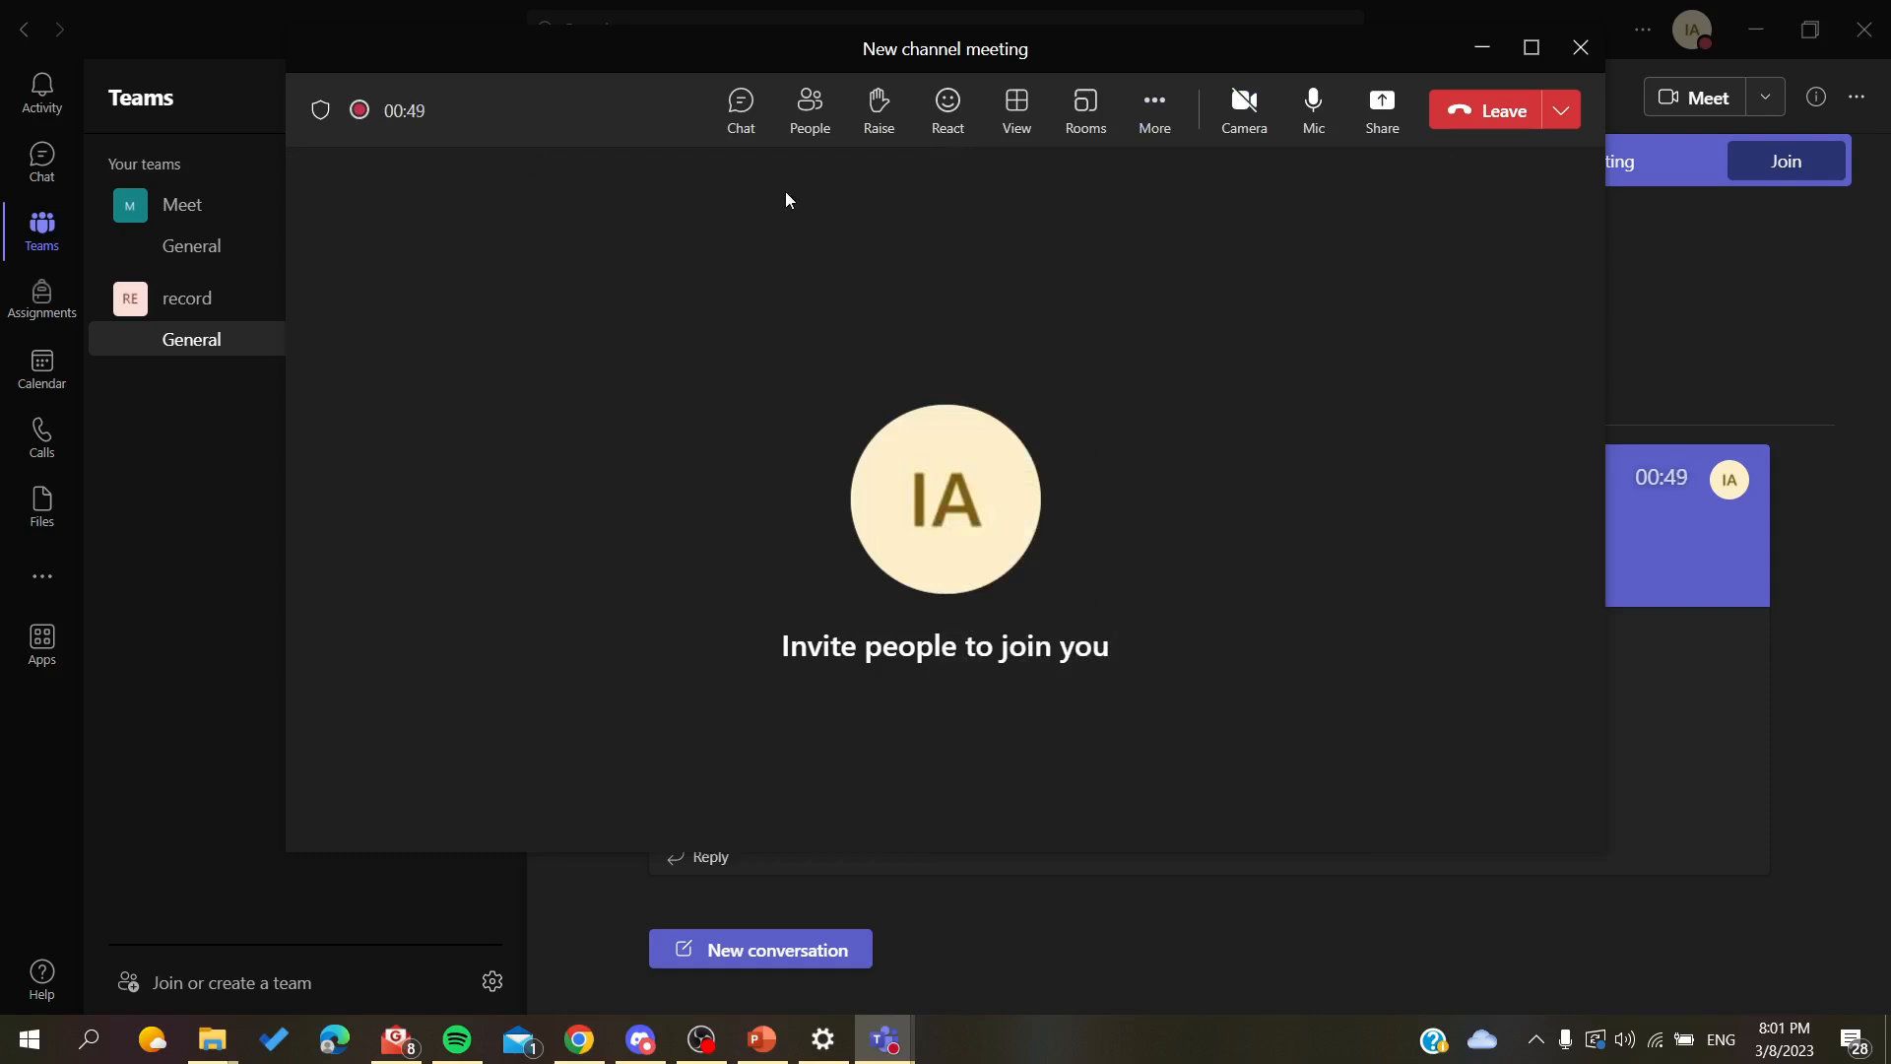
mouse_move(1066, 238)
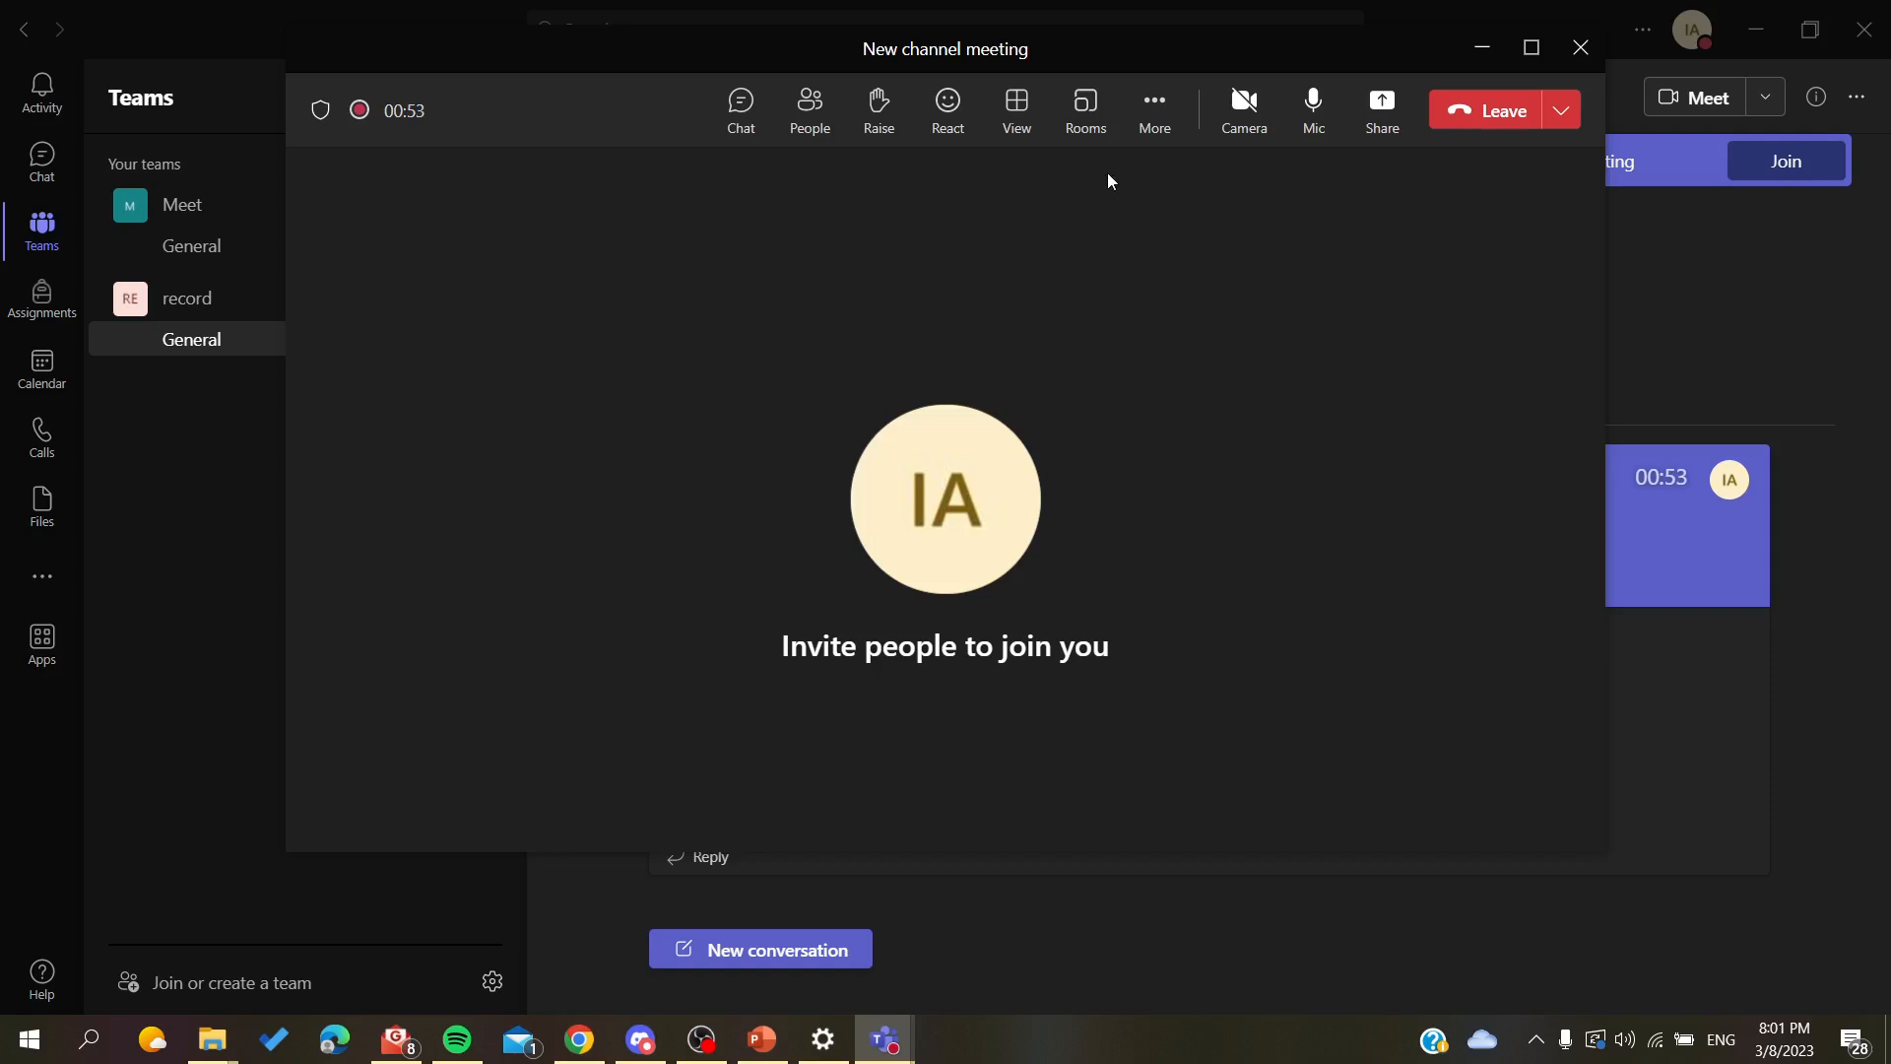
mouse_move(1153, 102)
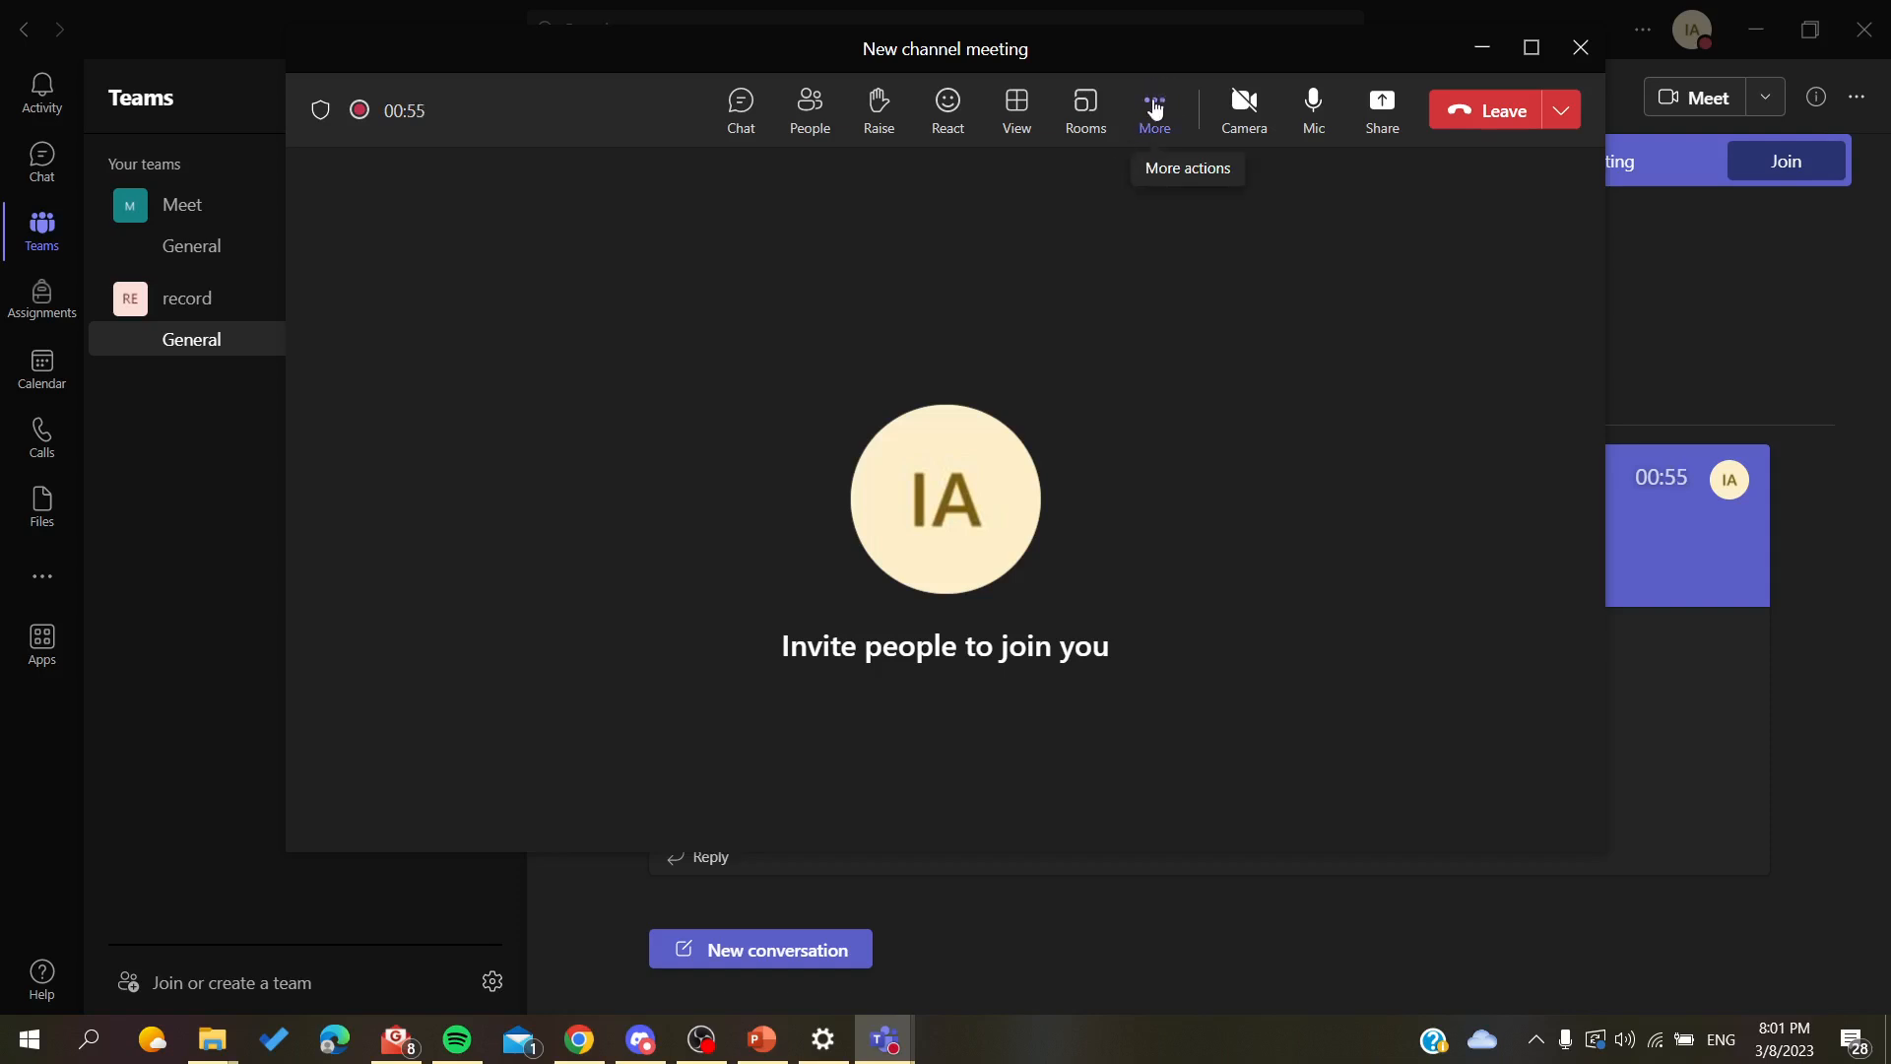
Stop recording and transcription, confirm, and leave the meeting
left_click(1152, 109)
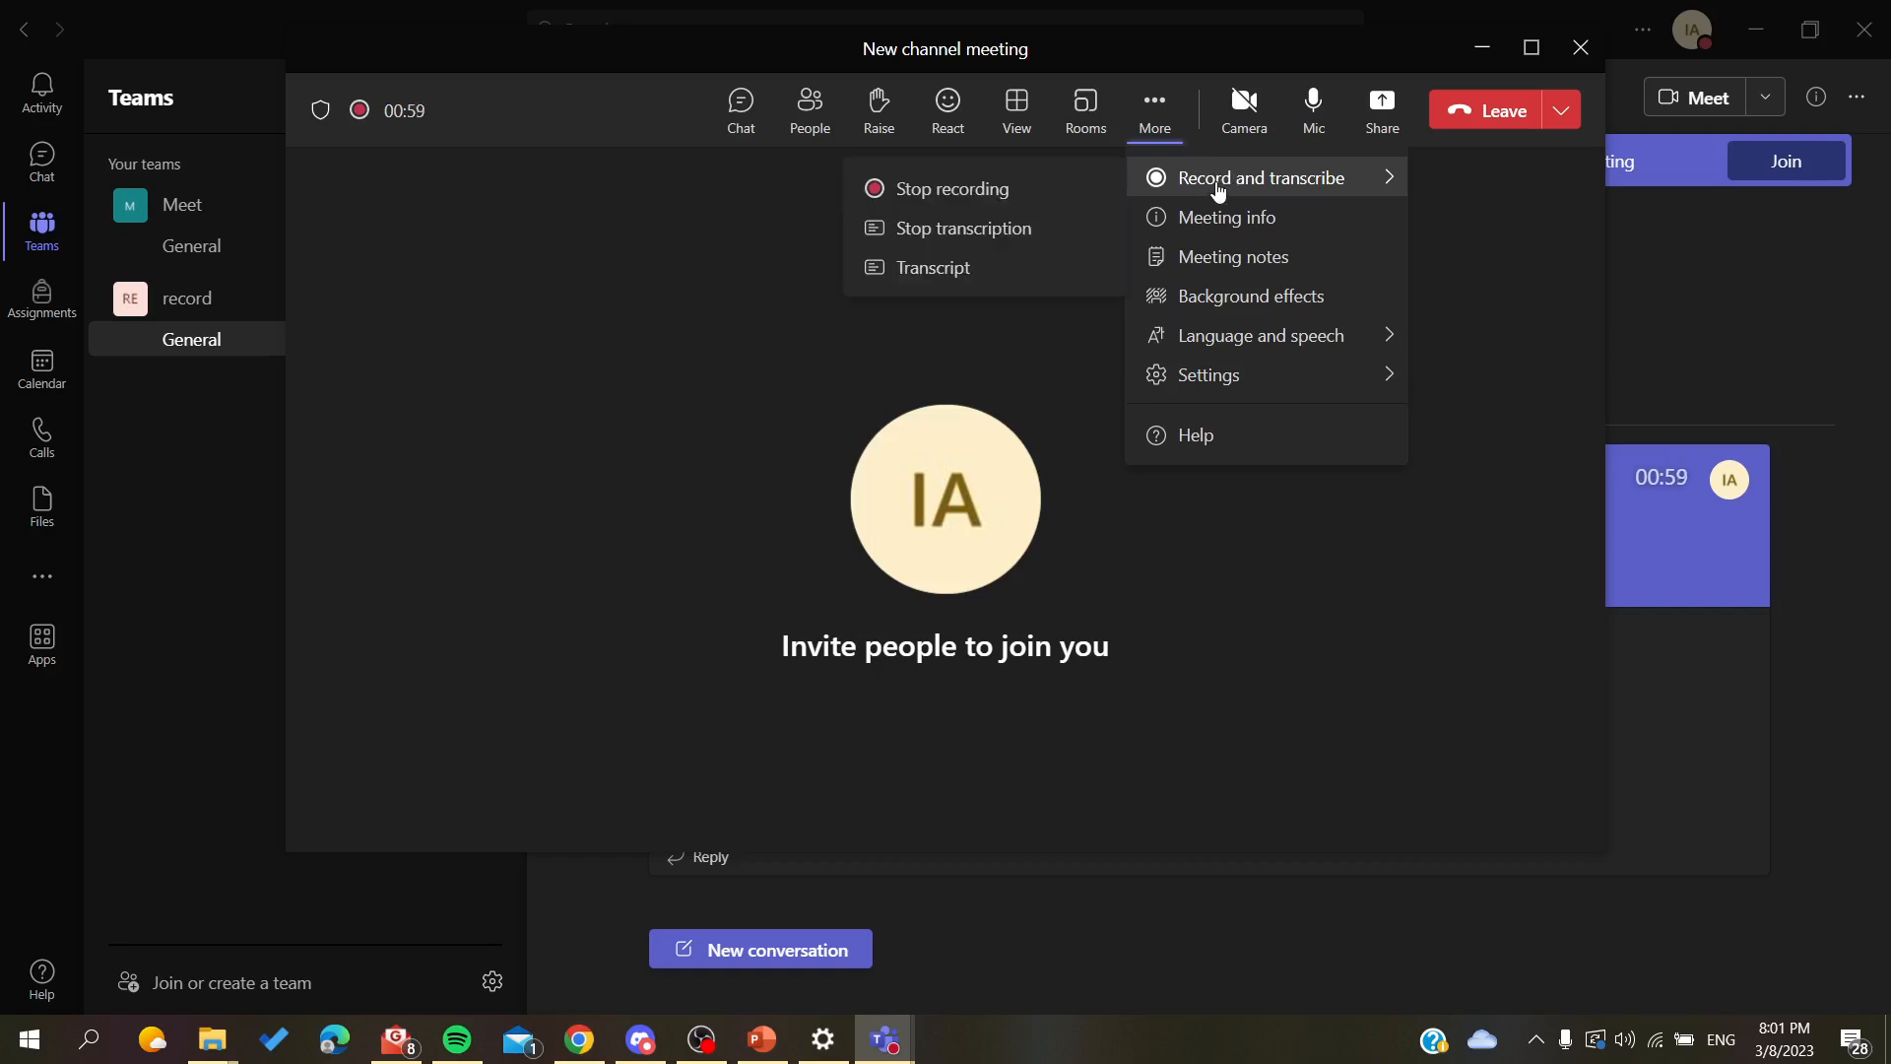
left_click(953, 189)
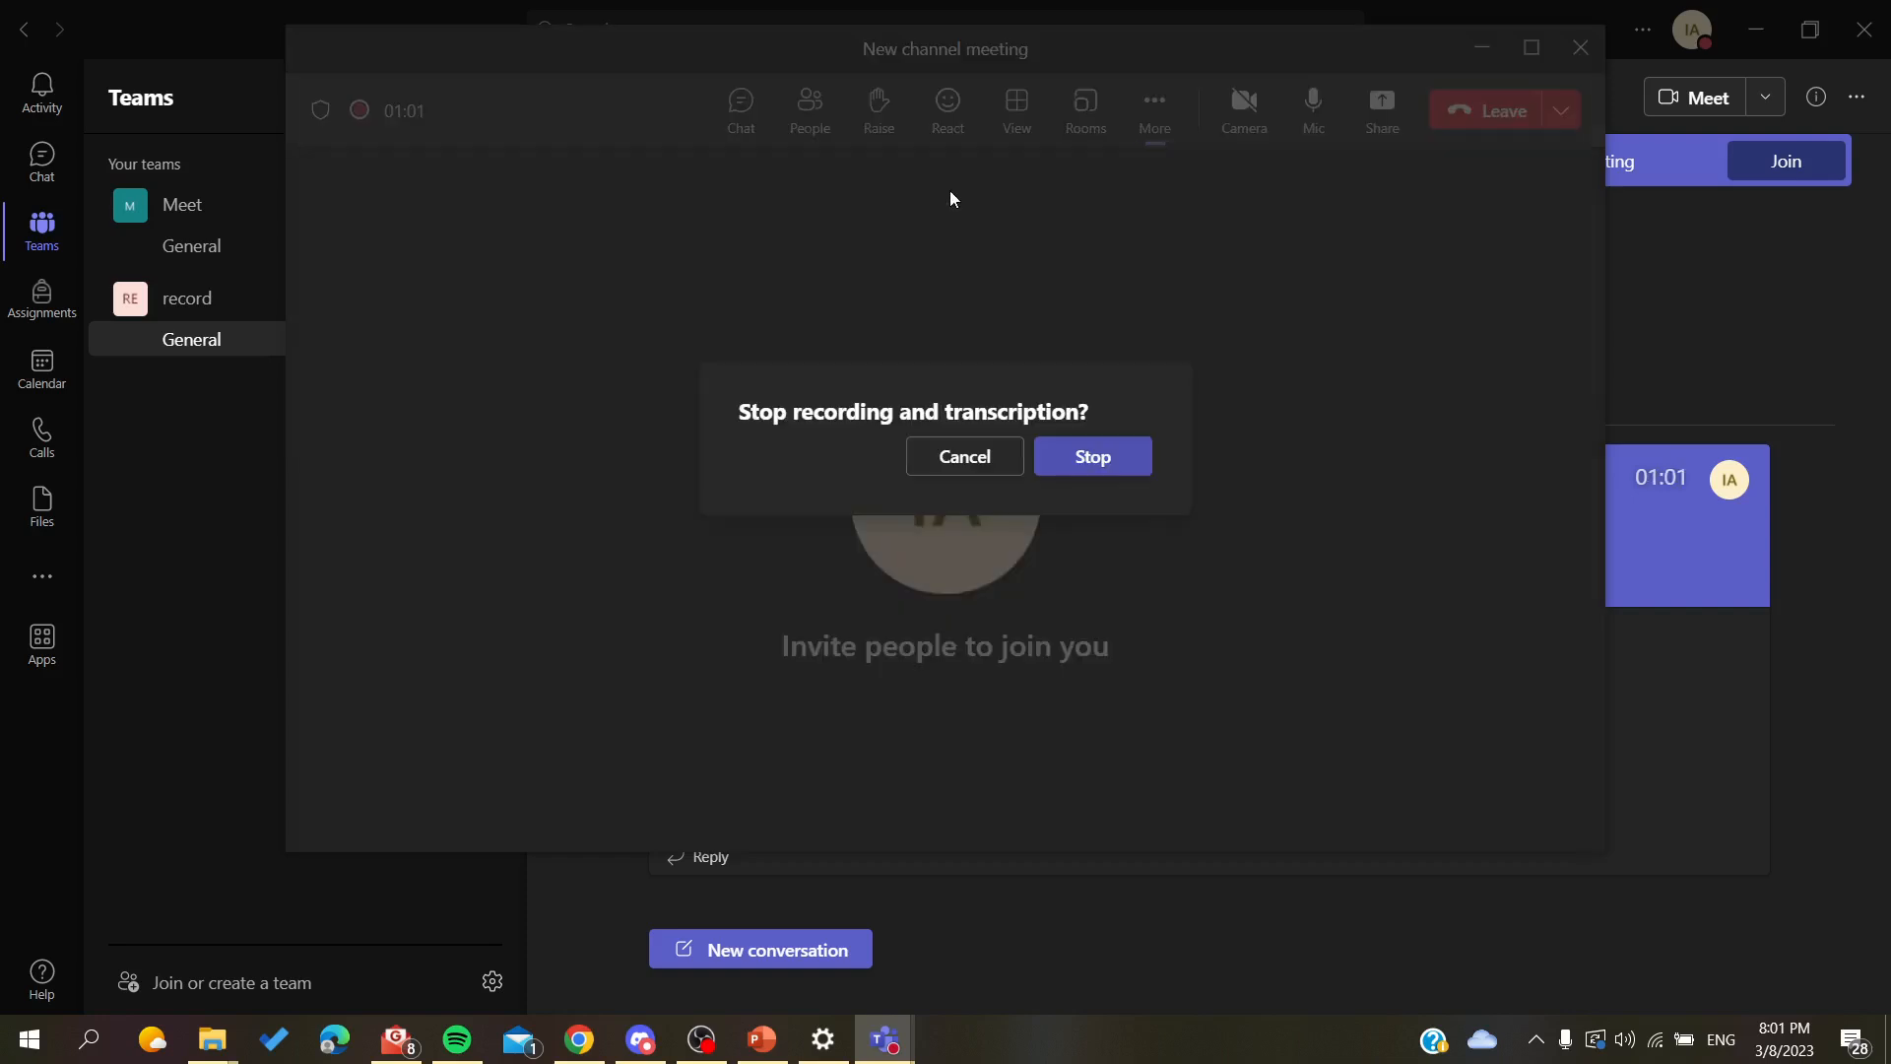
left_click(1089, 455)
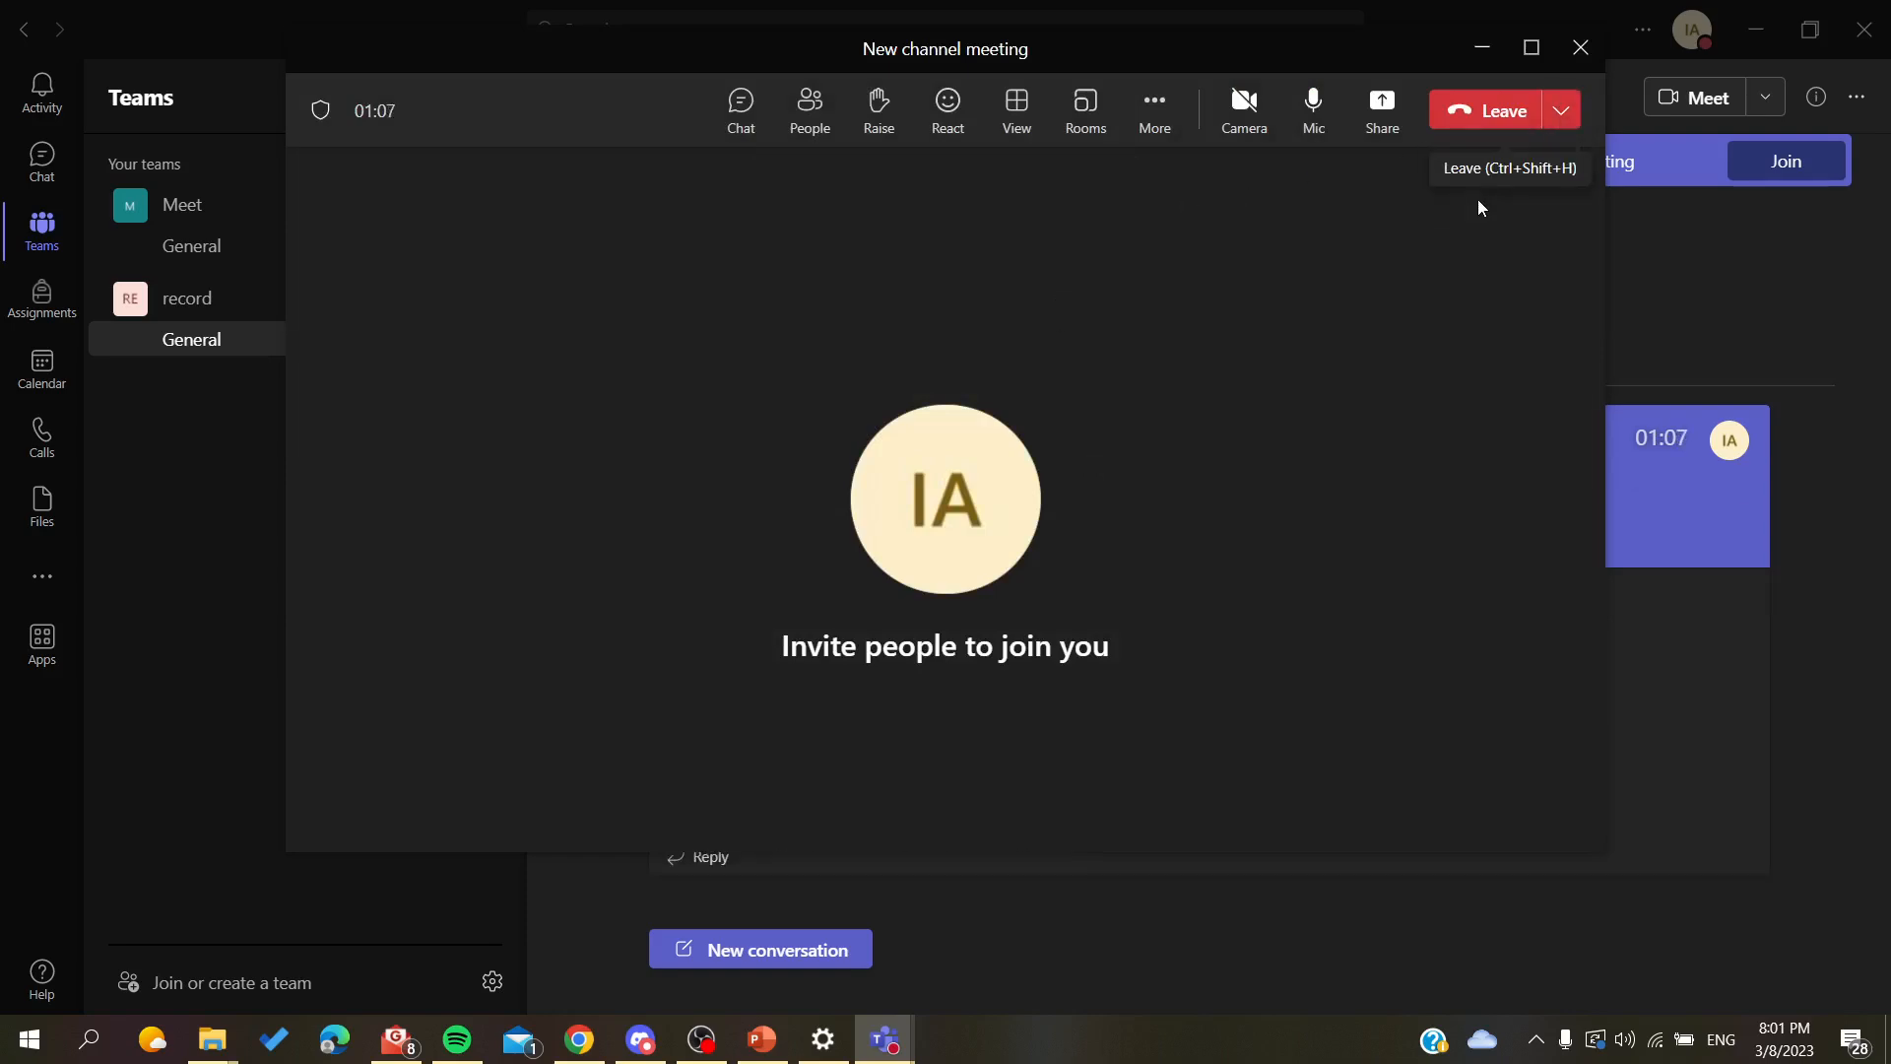
left_click(1495, 111)
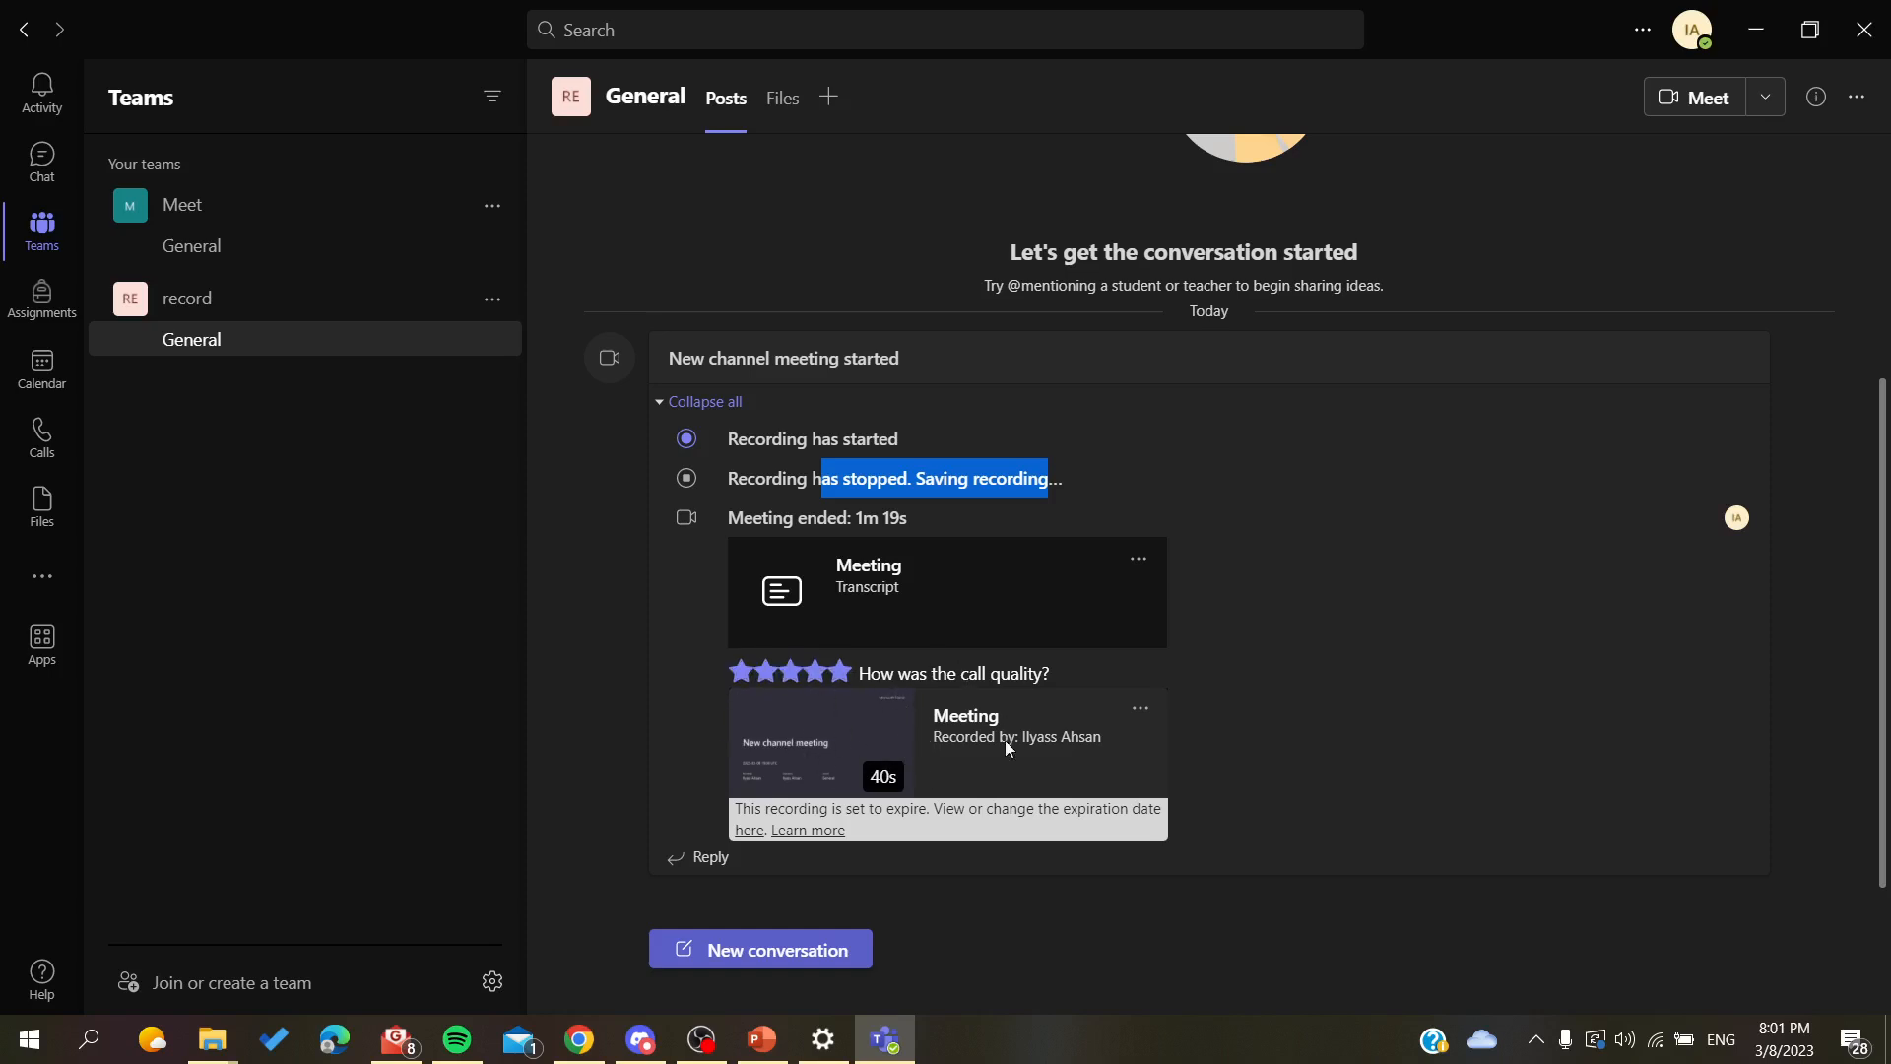
mouse_move(798, 715)
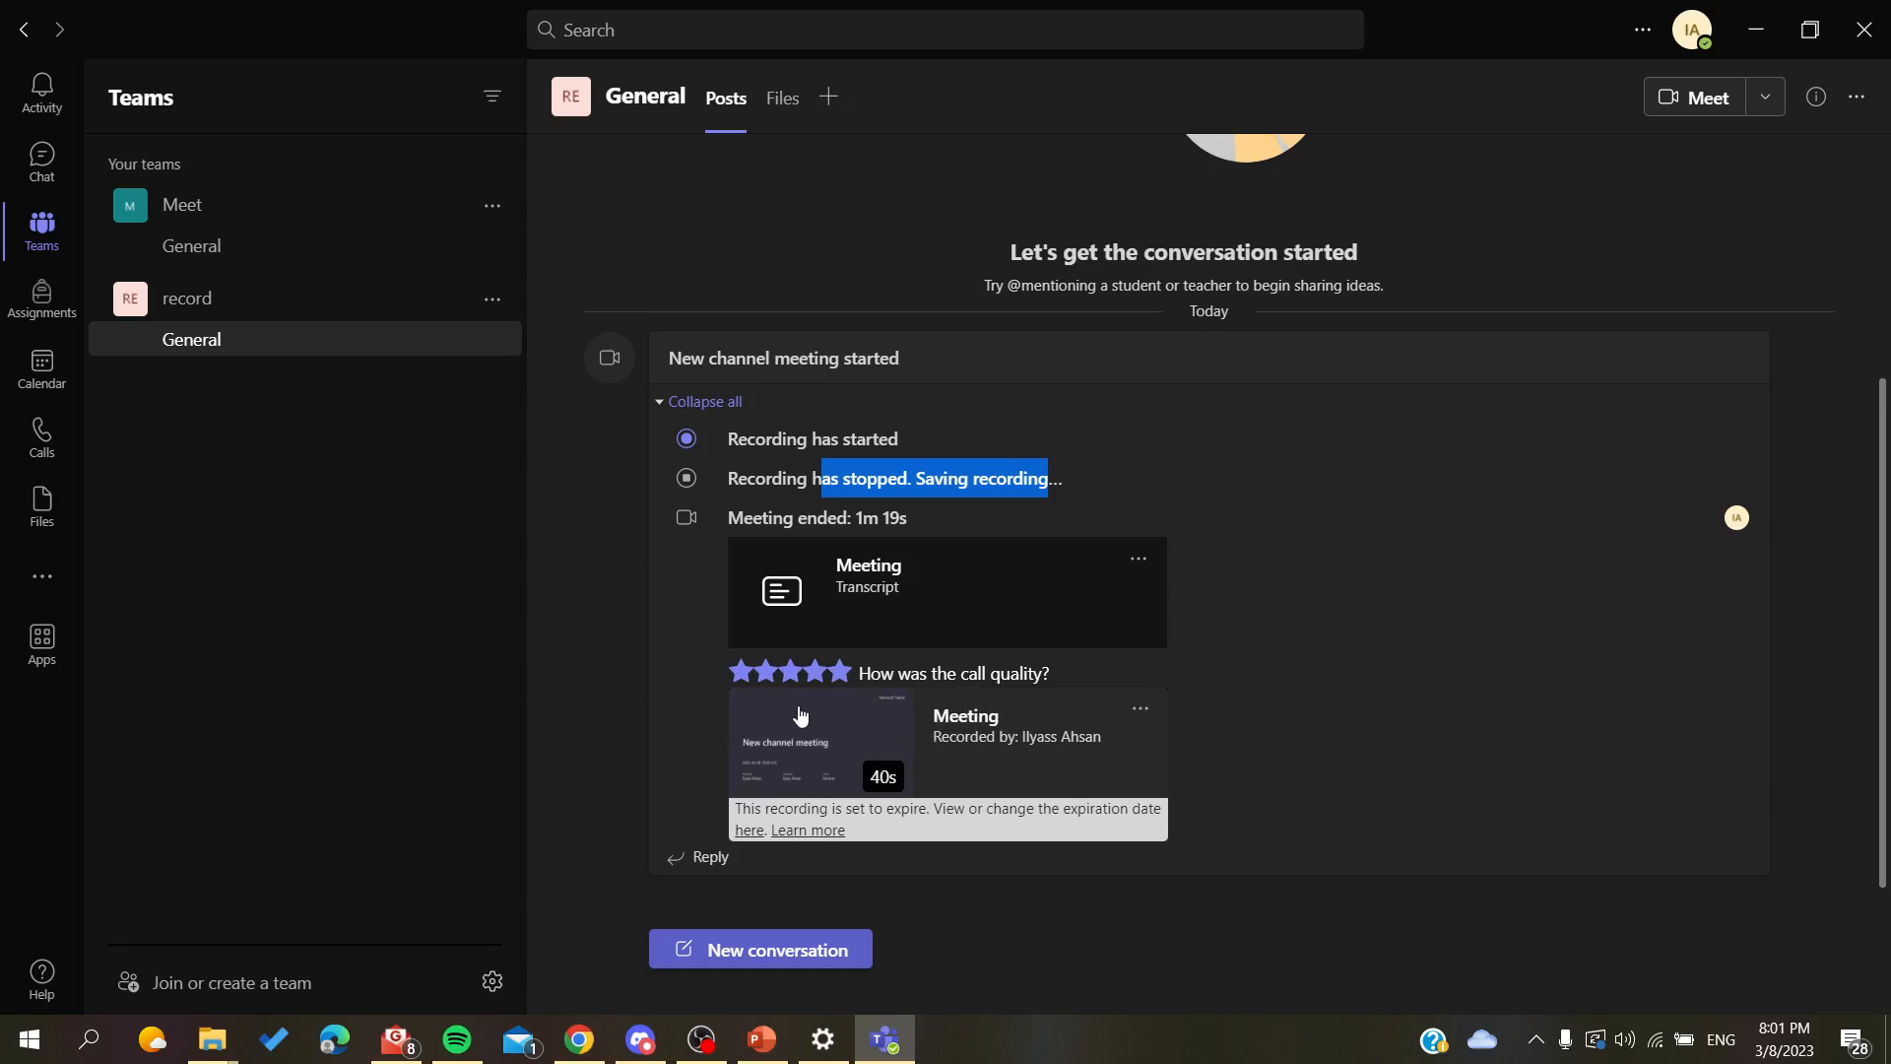
mouse_move(639, 691)
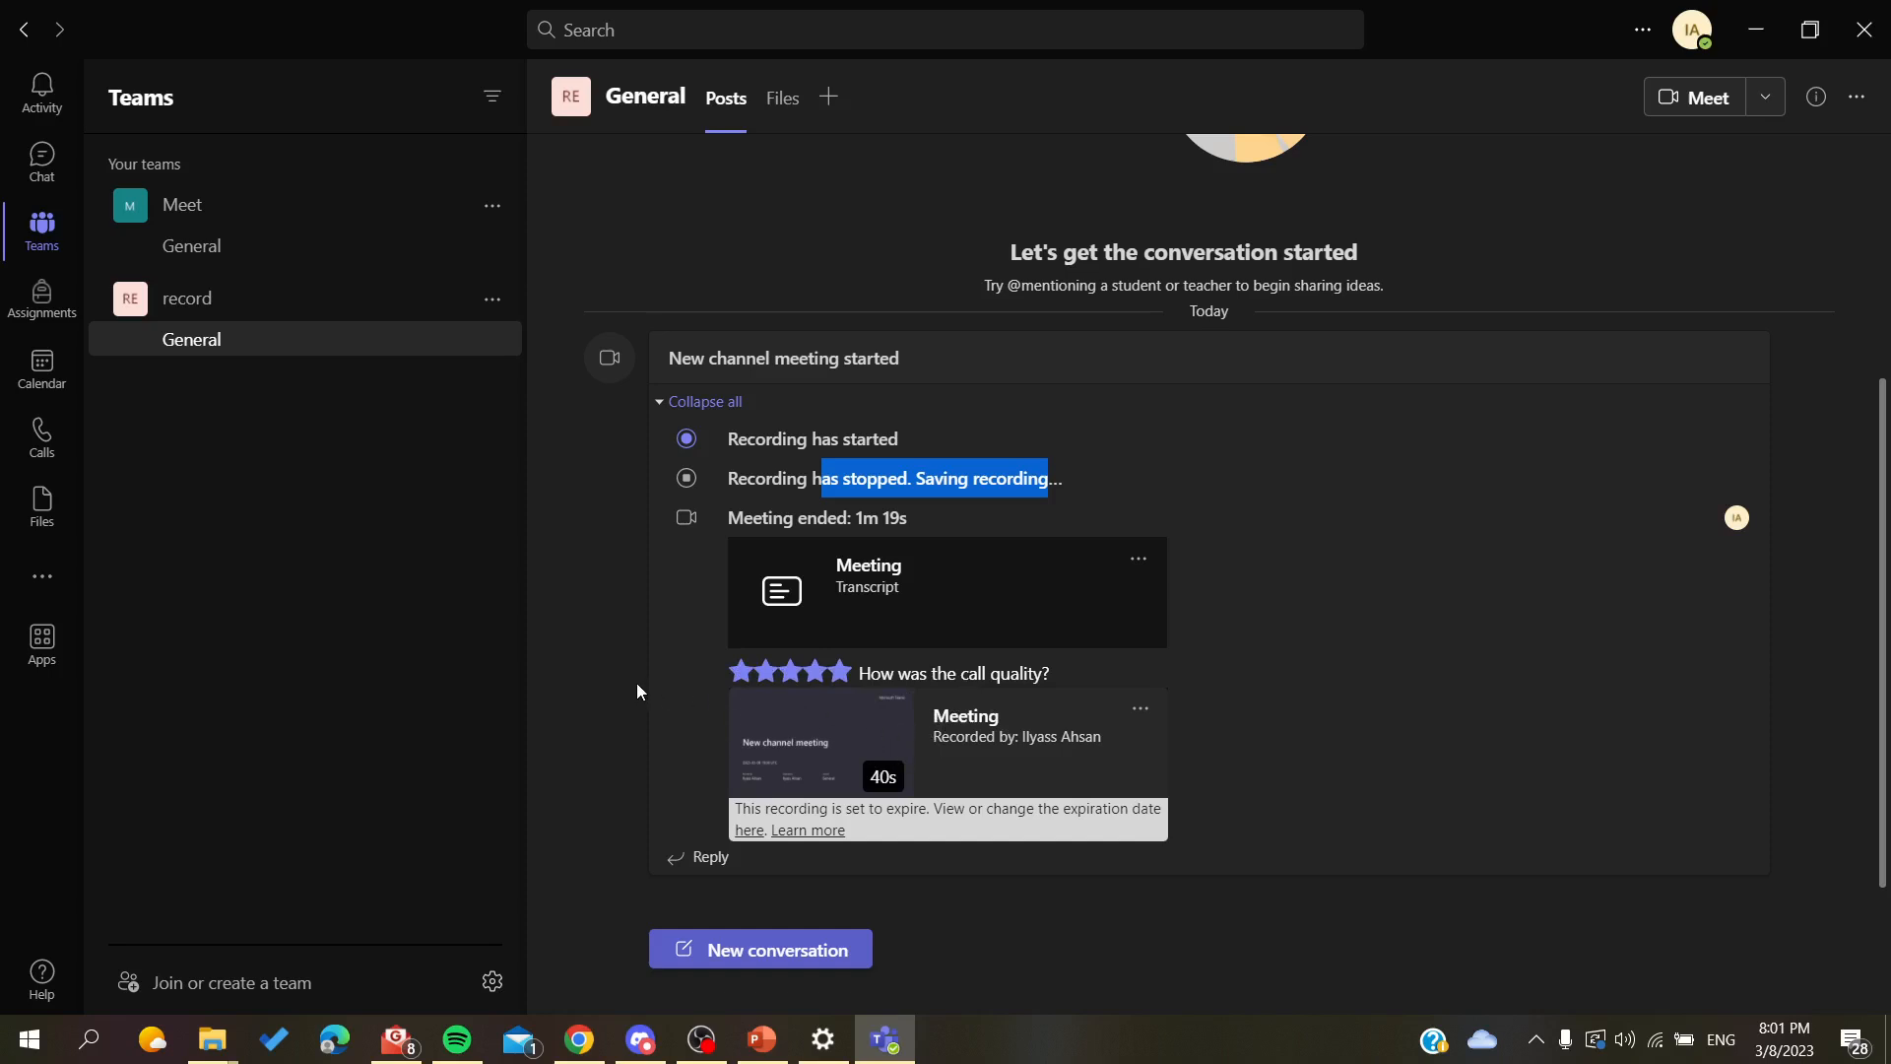